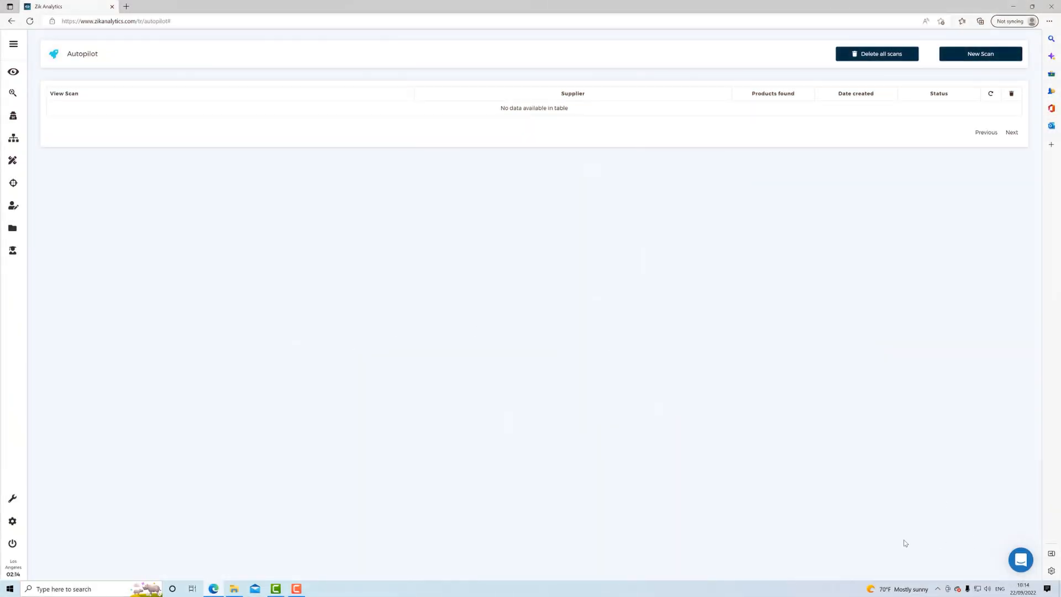
Create a new scan named 'fbm' with every product category selected and saved
double_click(82, 53)
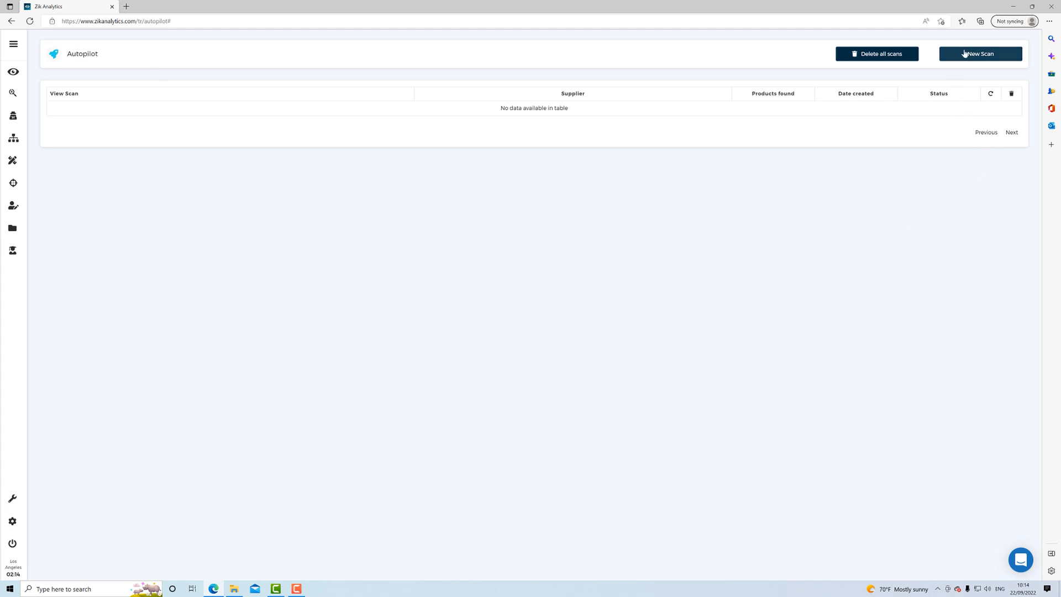
click(980, 54)
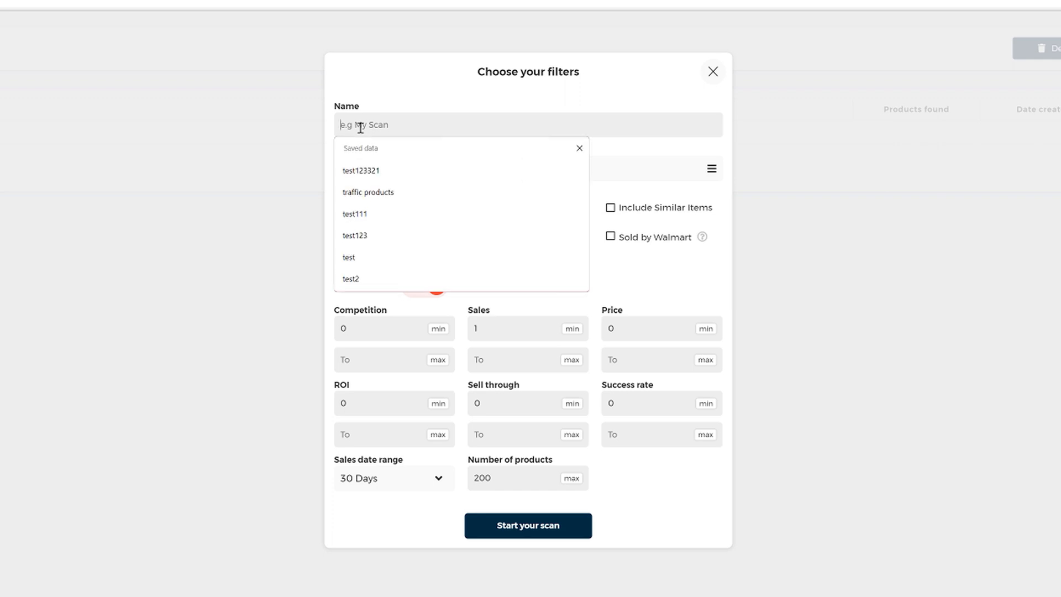
text(fbm)
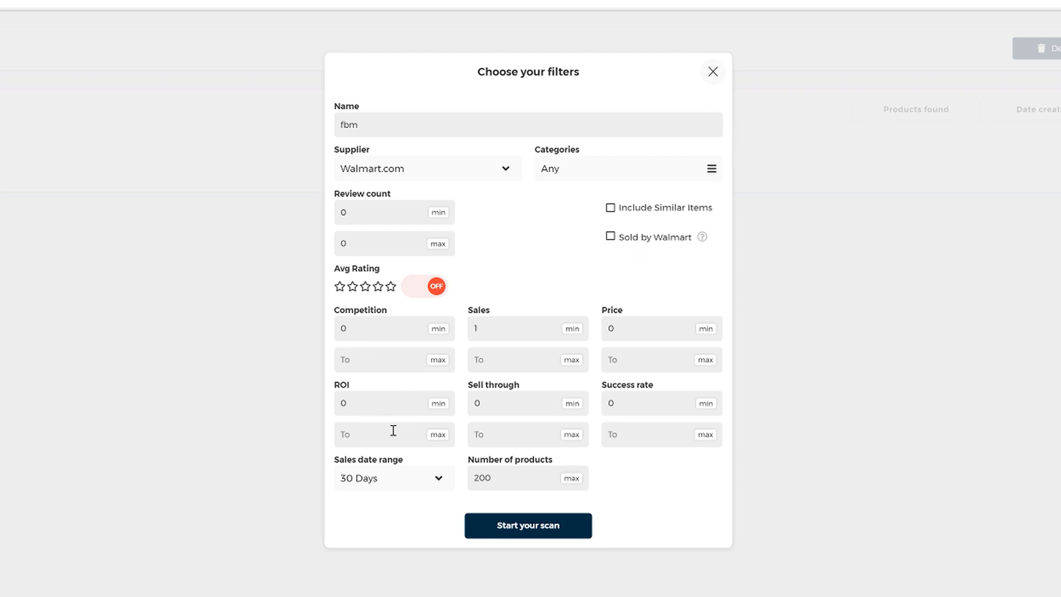
mouse_move(567, 304)
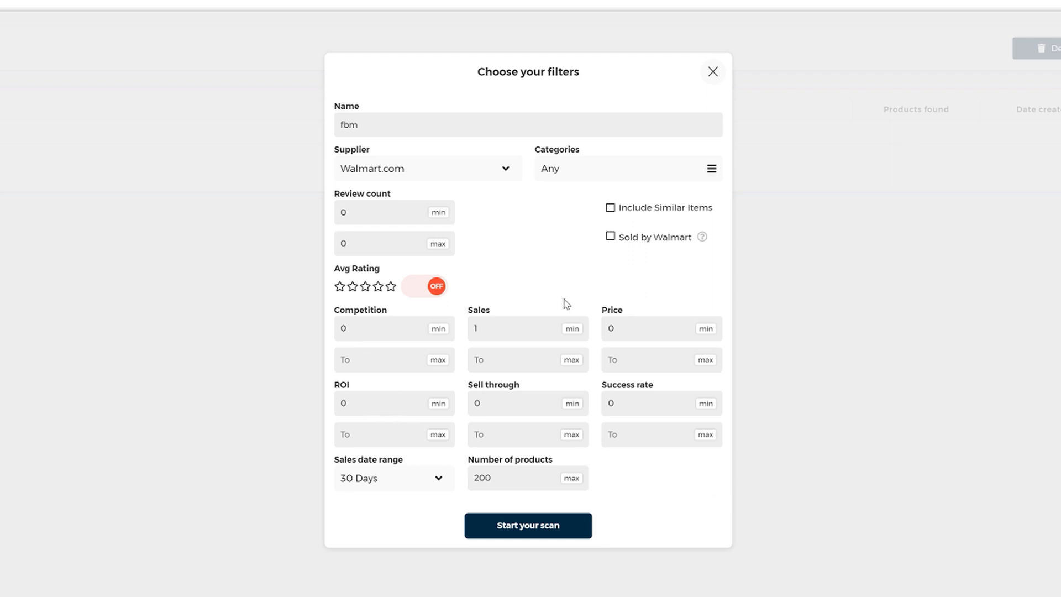
mouse_move(575, 242)
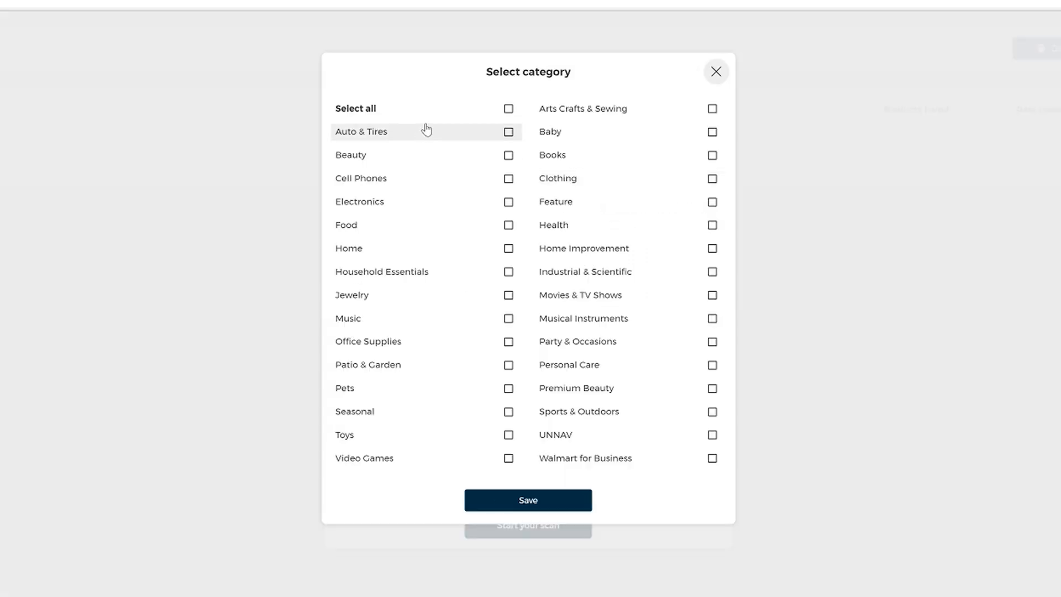
click(509, 108)
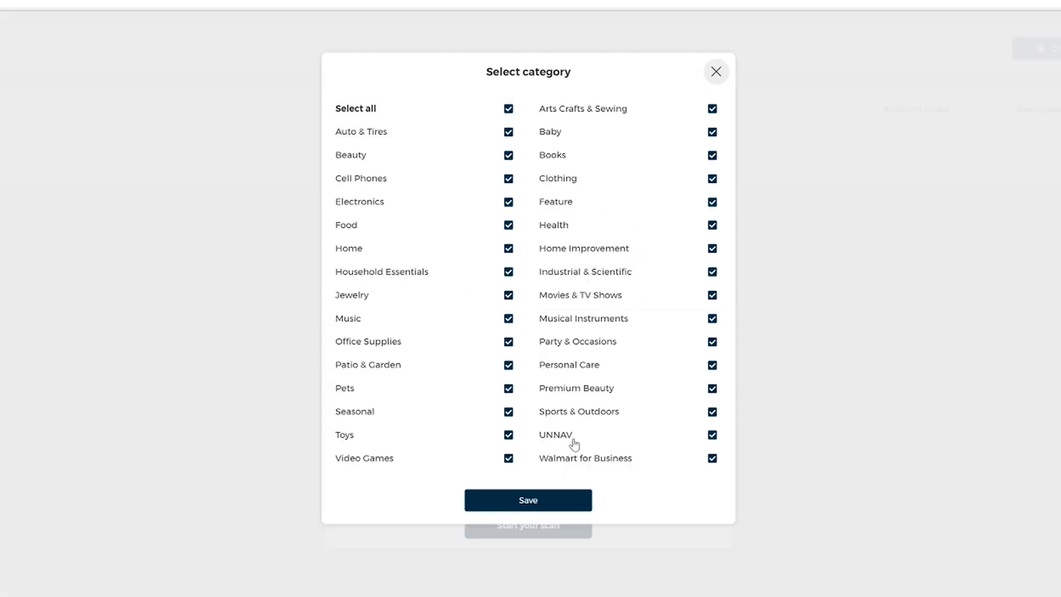
click(528, 500)
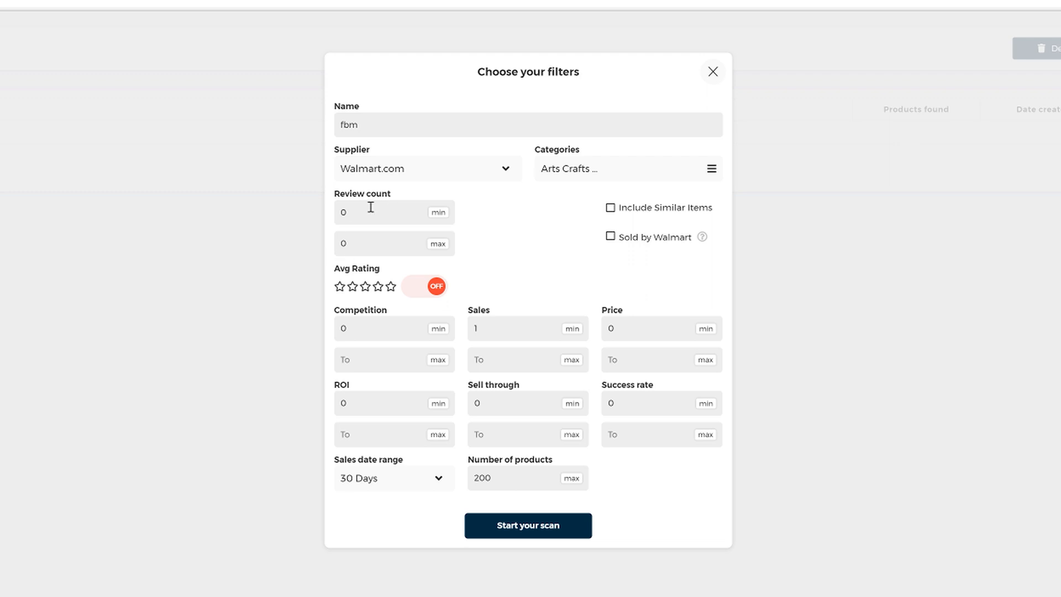
mouse_move(382, 195)
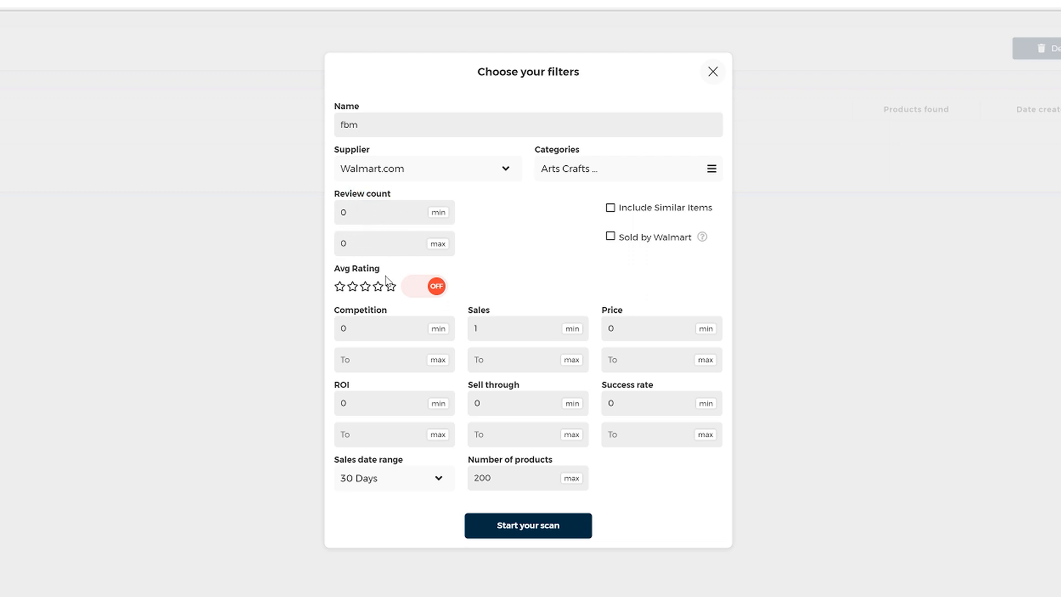
mouse_move(433, 298)
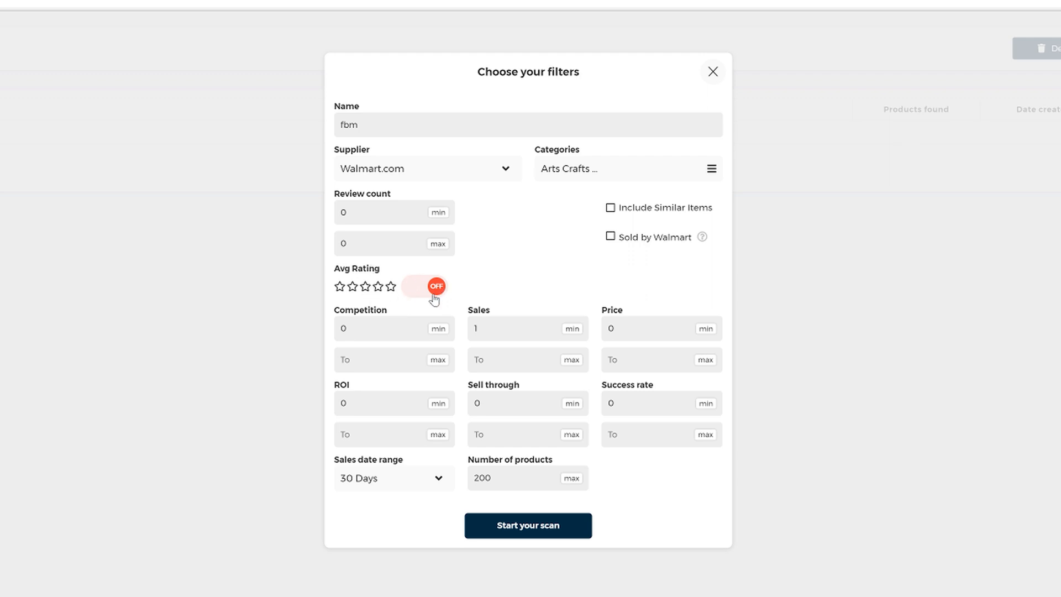
mouse_move(482, 274)
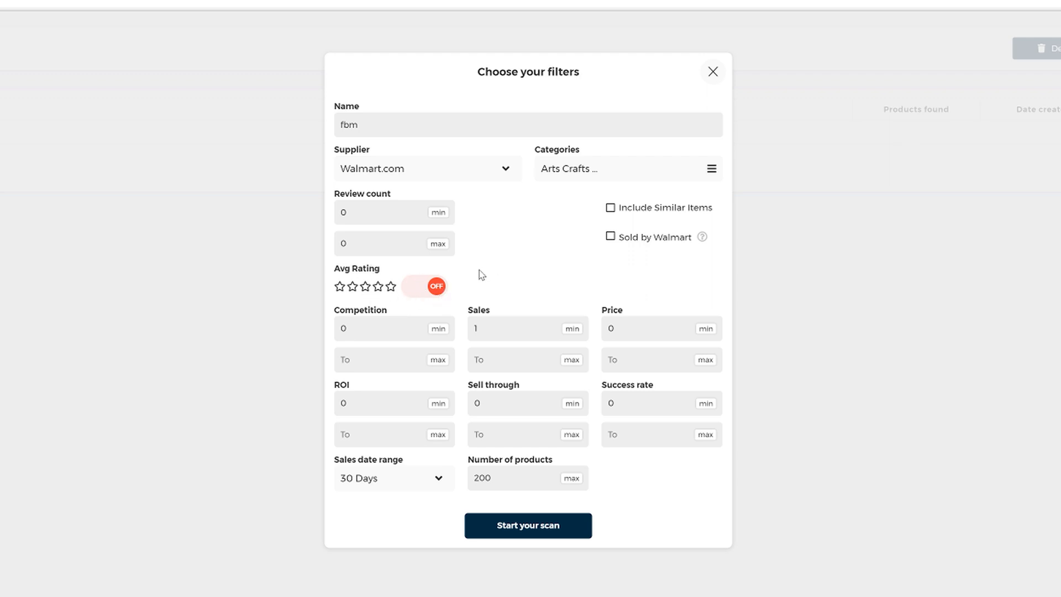
Tick Include Similar Items in the fbm scan's filters
click(610, 208)
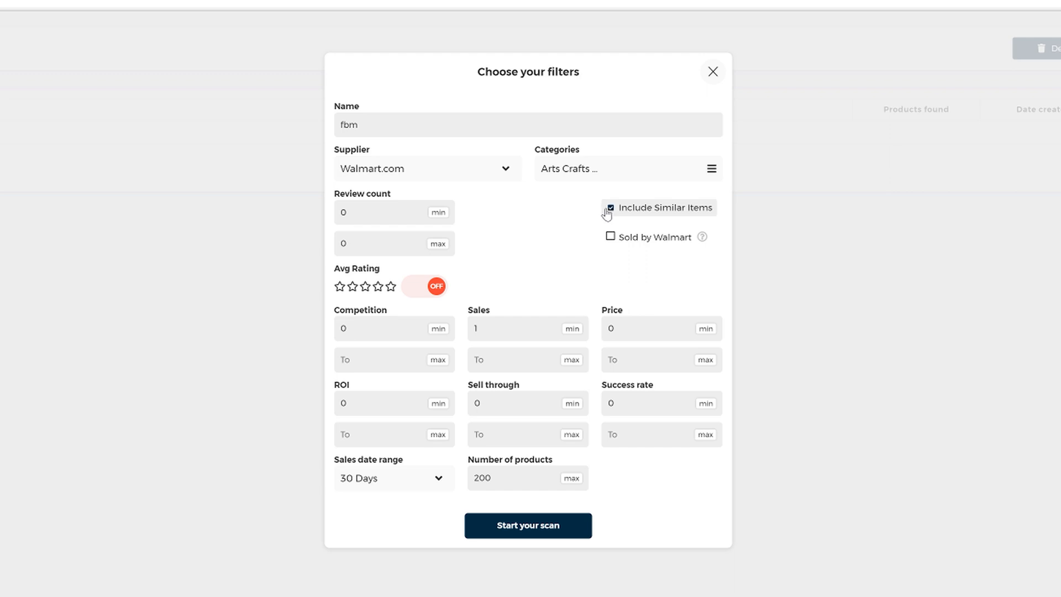
click(609, 208)
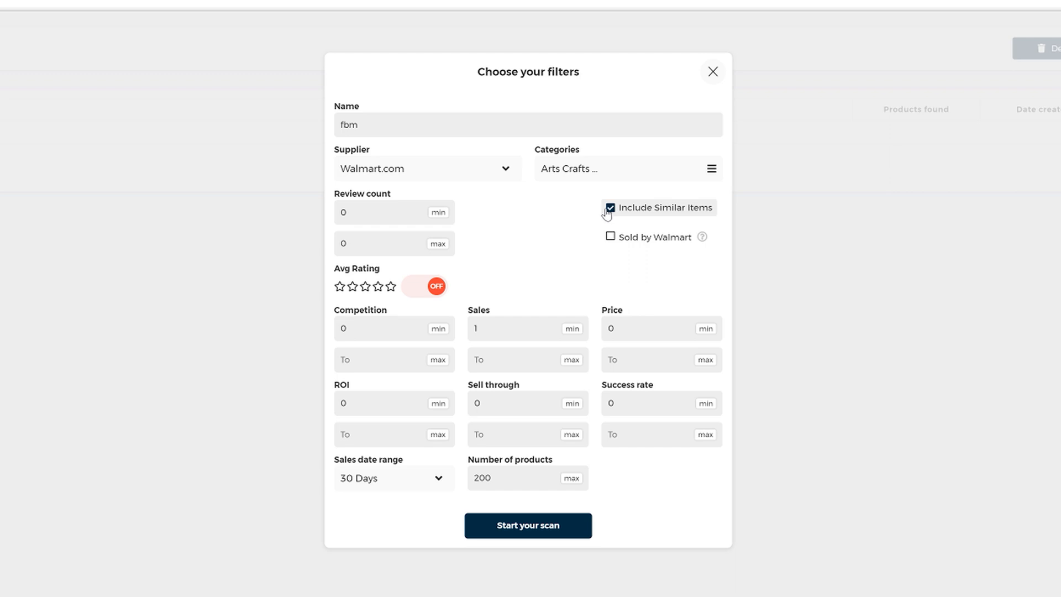
mouse_move(673, 227)
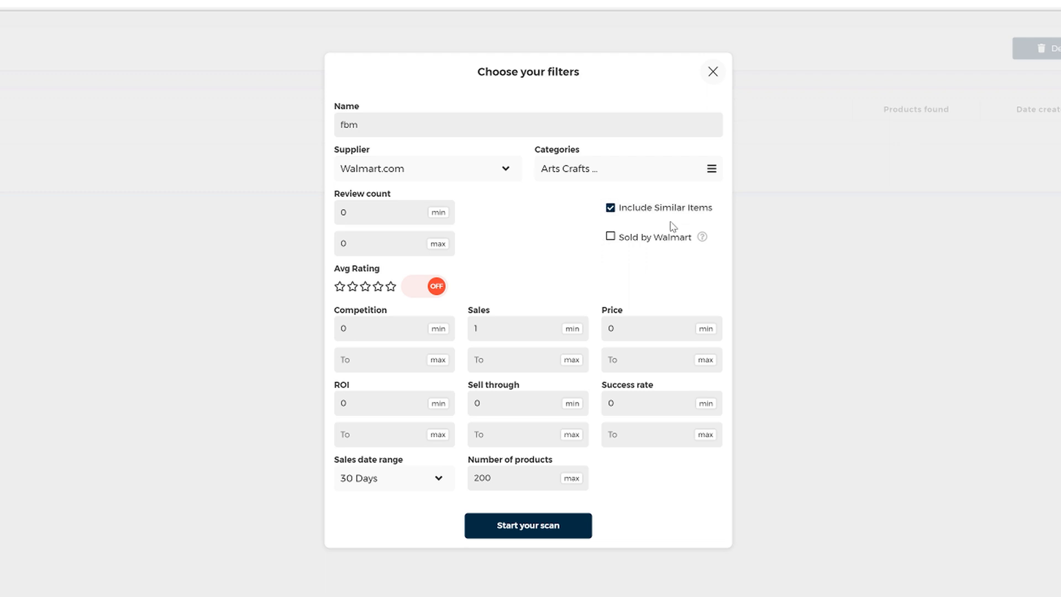
mouse_move(628, 201)
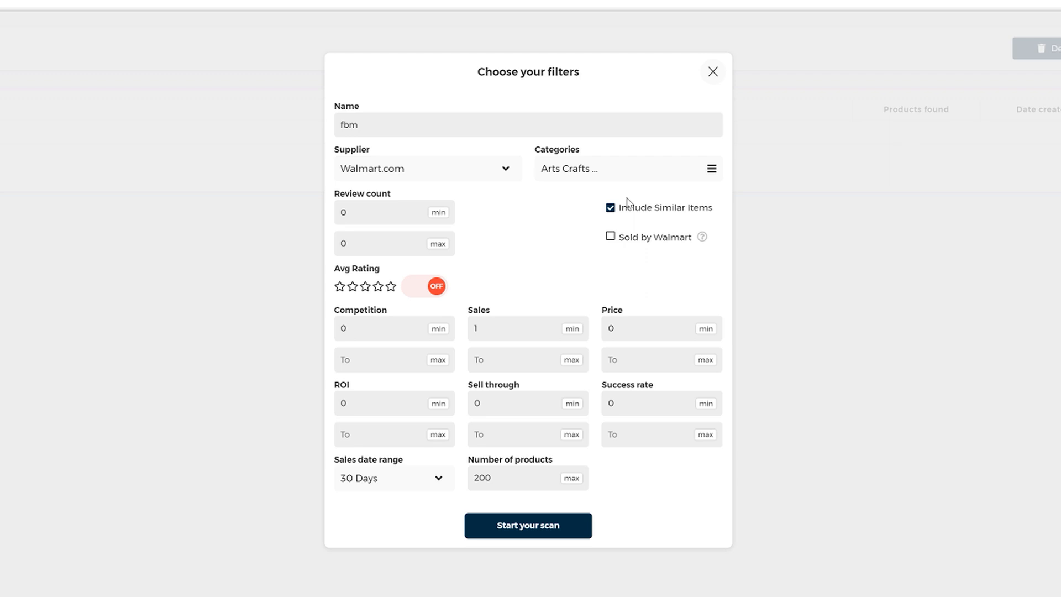
mouse_move(633, 200)
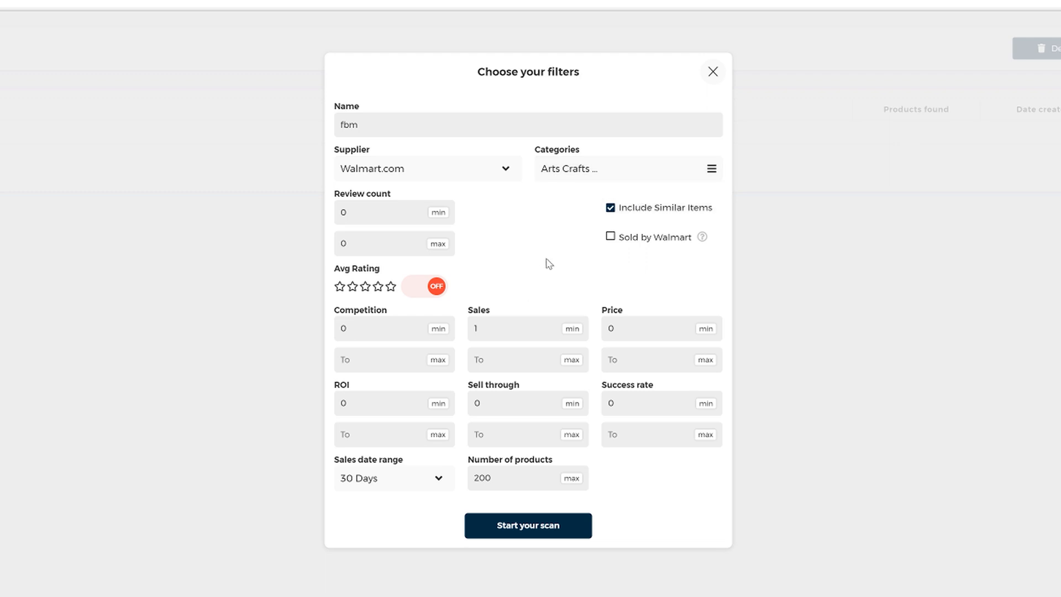
Filter to Sold by Walmart, minimum 4 sales, over a 21-day sales range
click(610, 237)
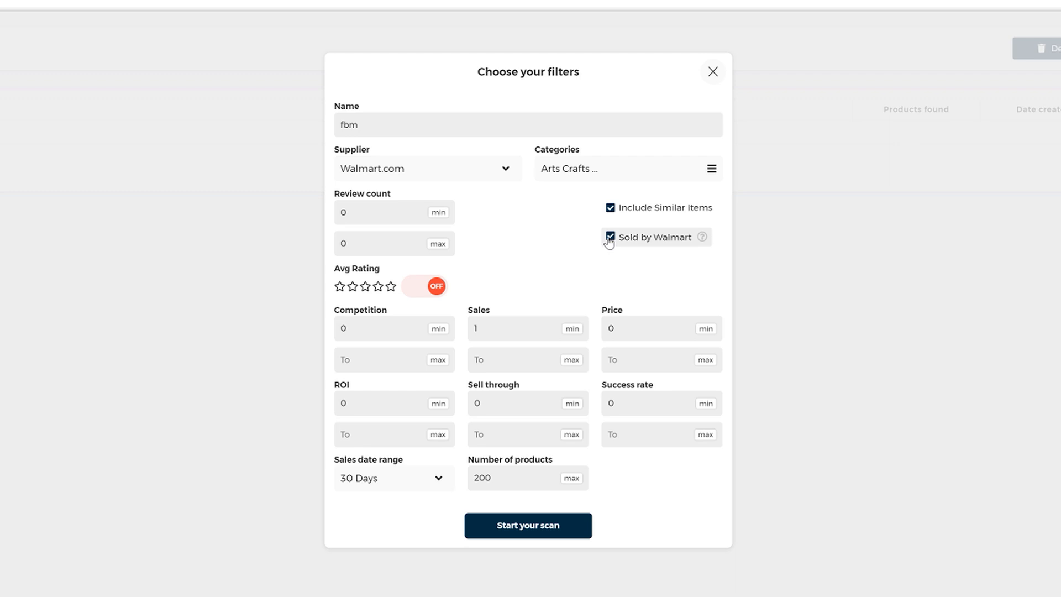
click(521, 328)
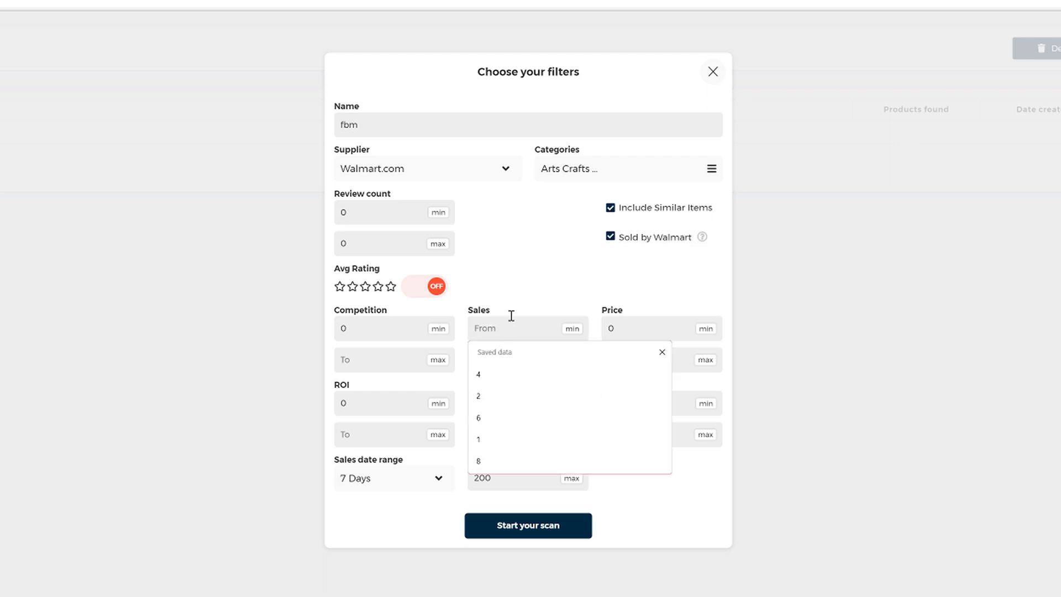
click(478, 395)
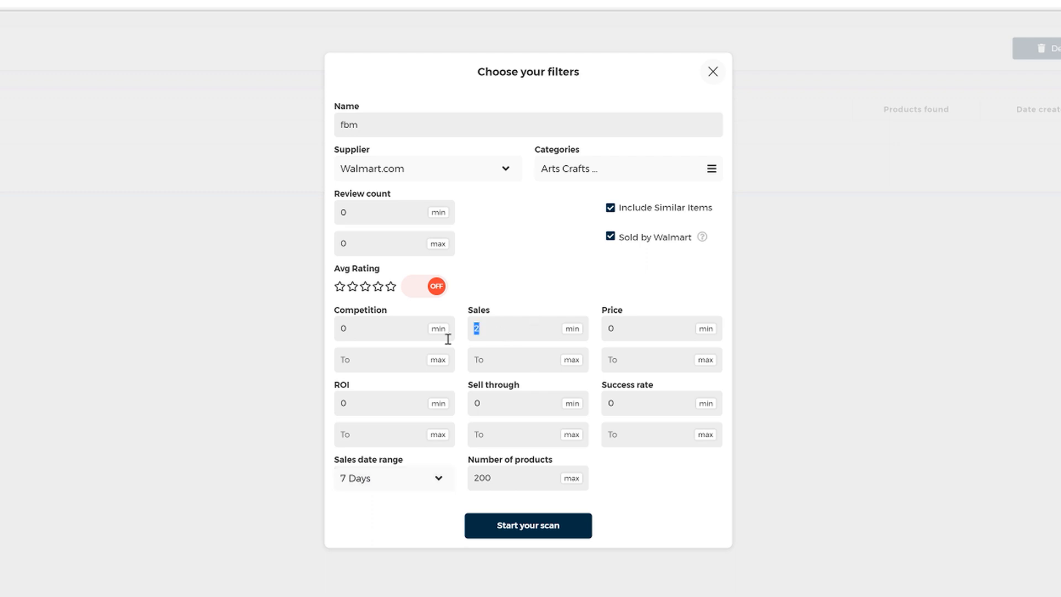
click(393, 401)
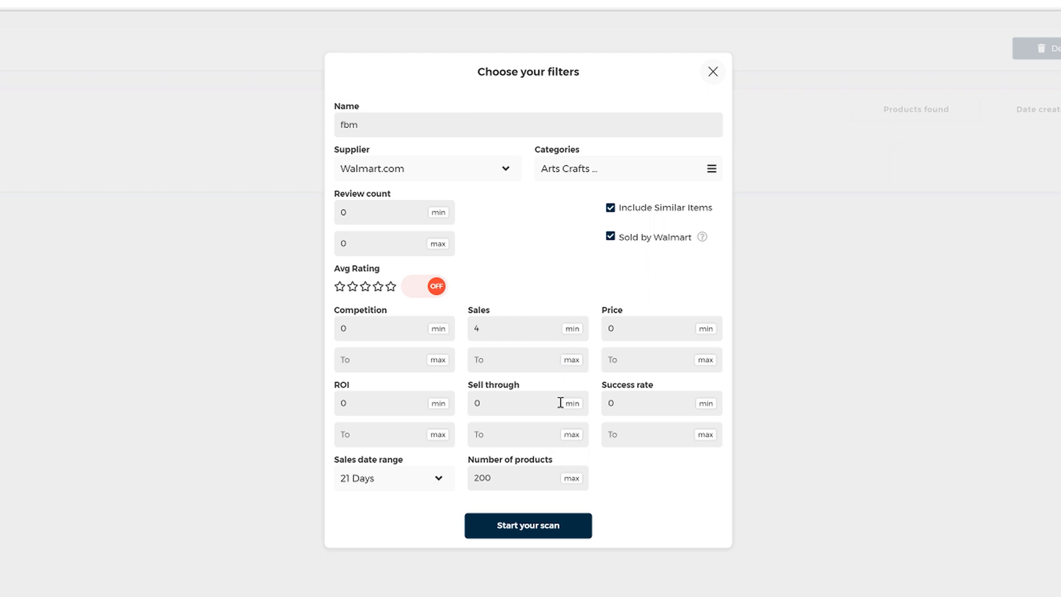
mouse_move(494, 338)
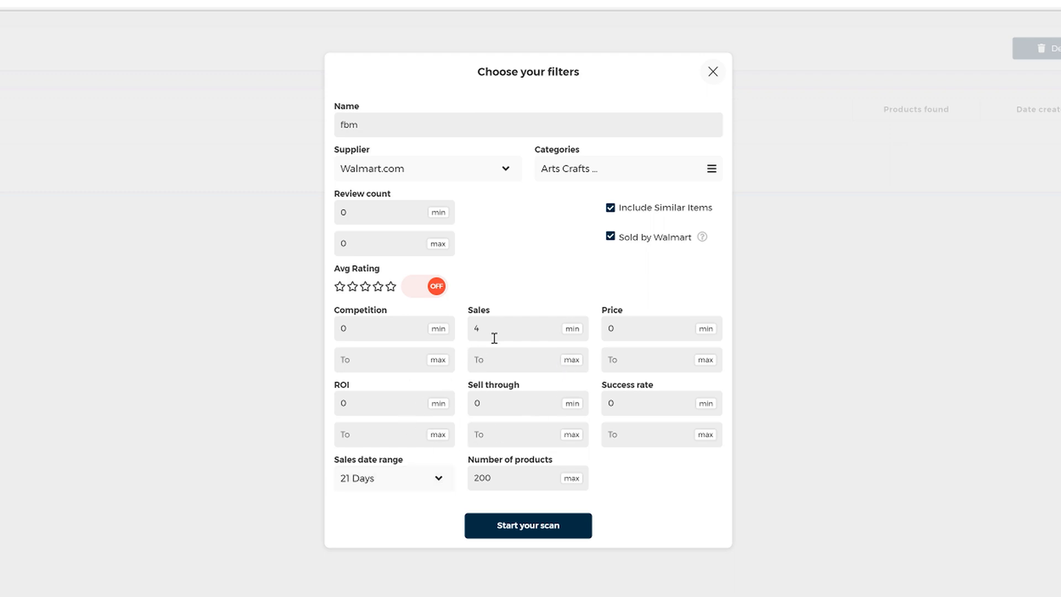
mouse_move(488, 359)
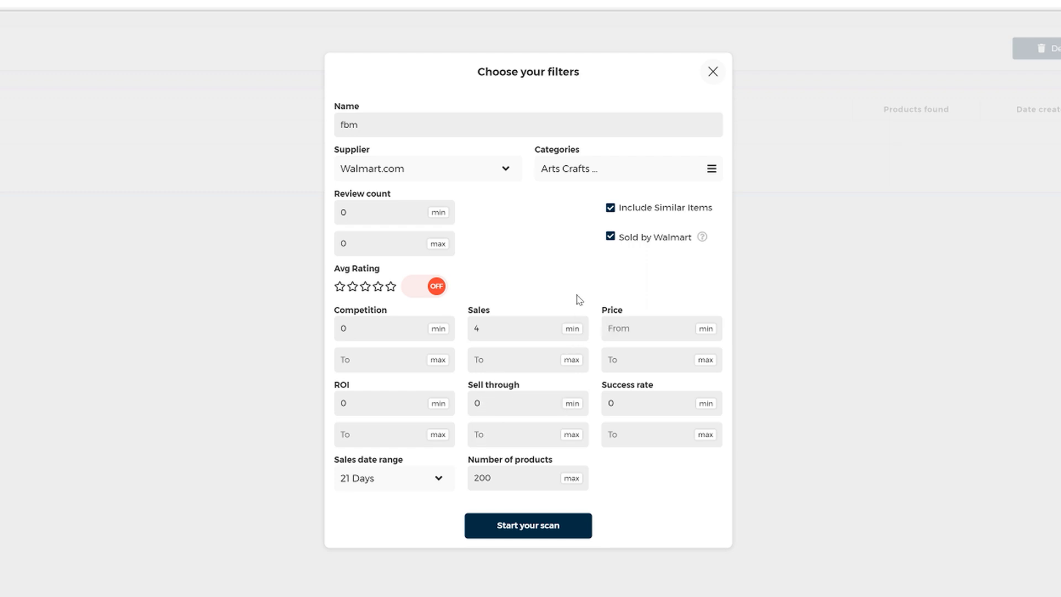
Set Price min to 35 using the saved suggestion
double_click(612, 310)
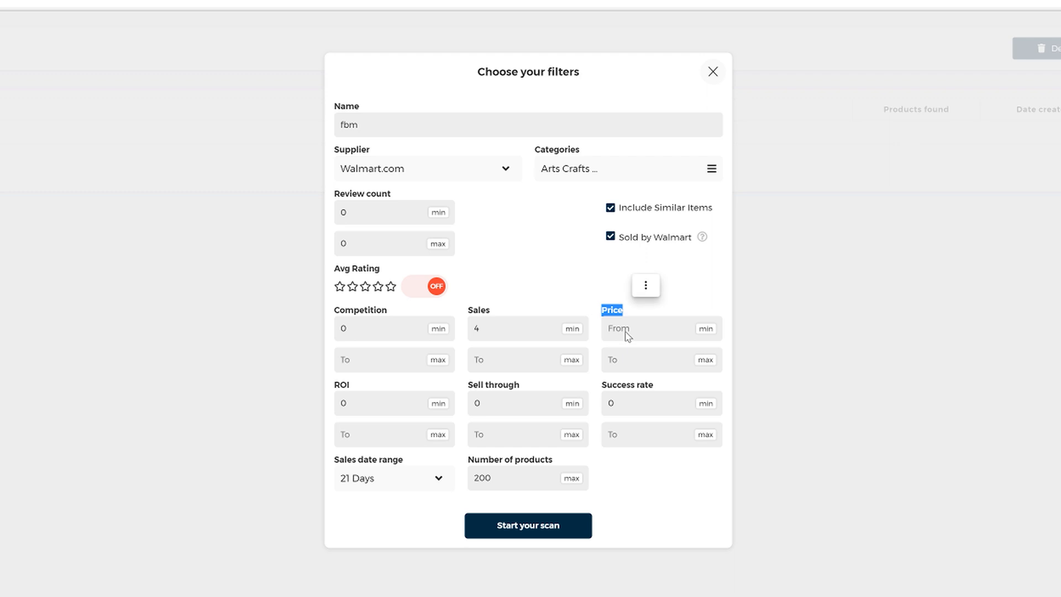
text(3)
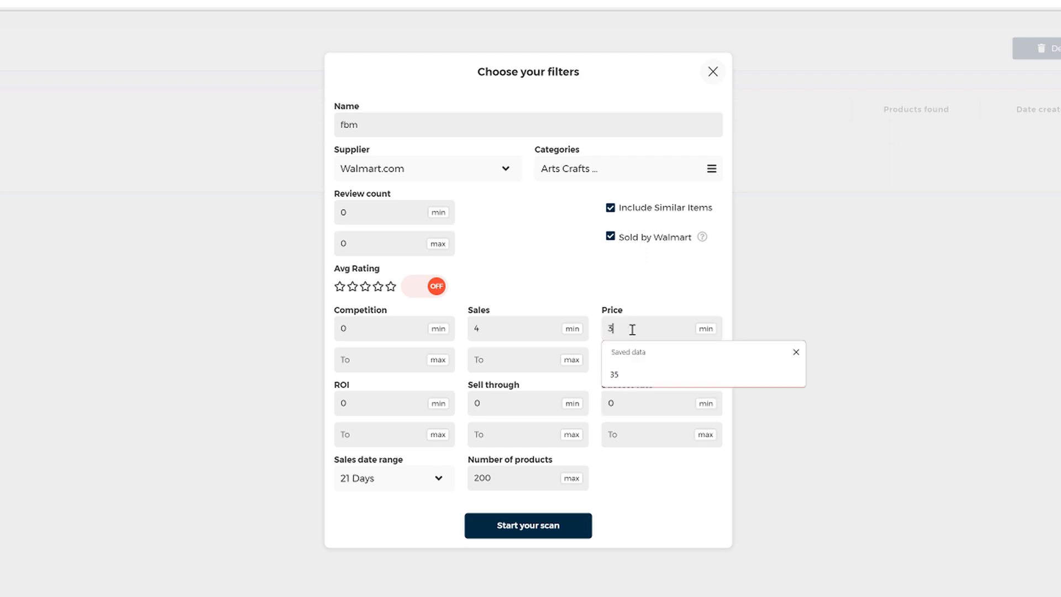
click(614, 375)
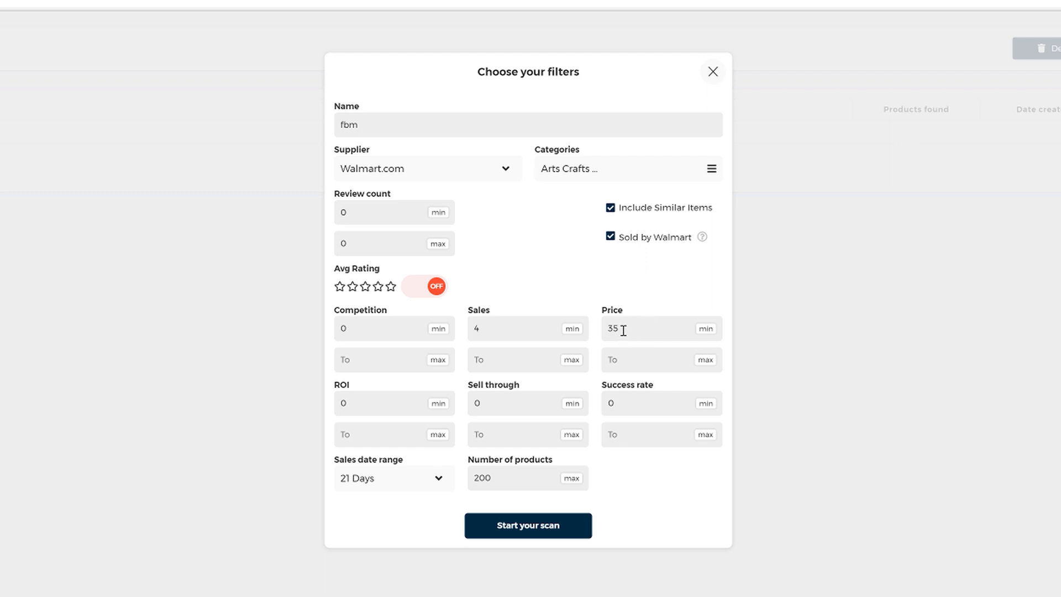
mouse_move(625, 331)
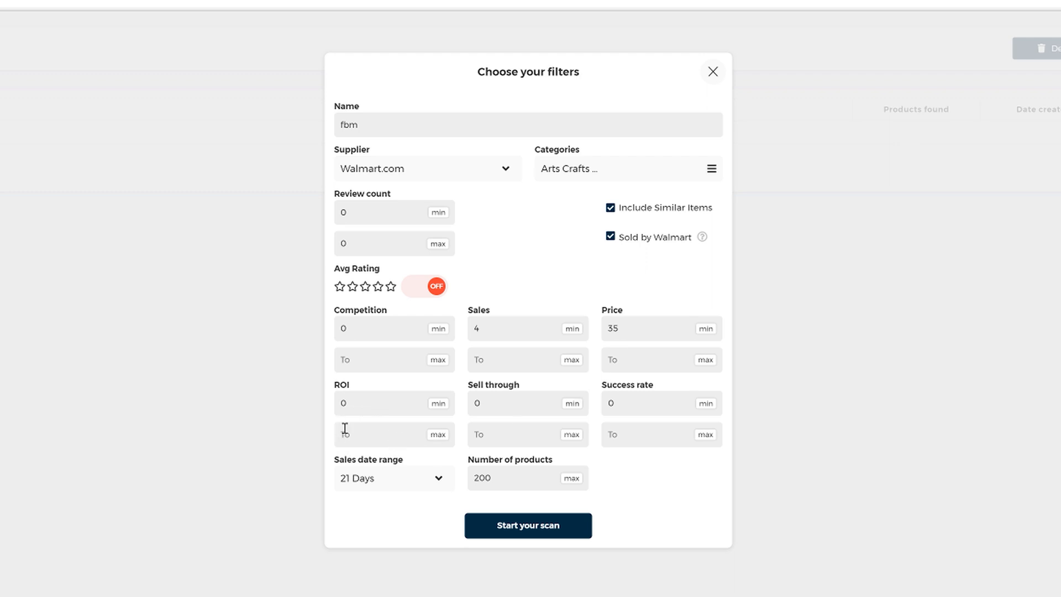
mouse_move(407, 444)
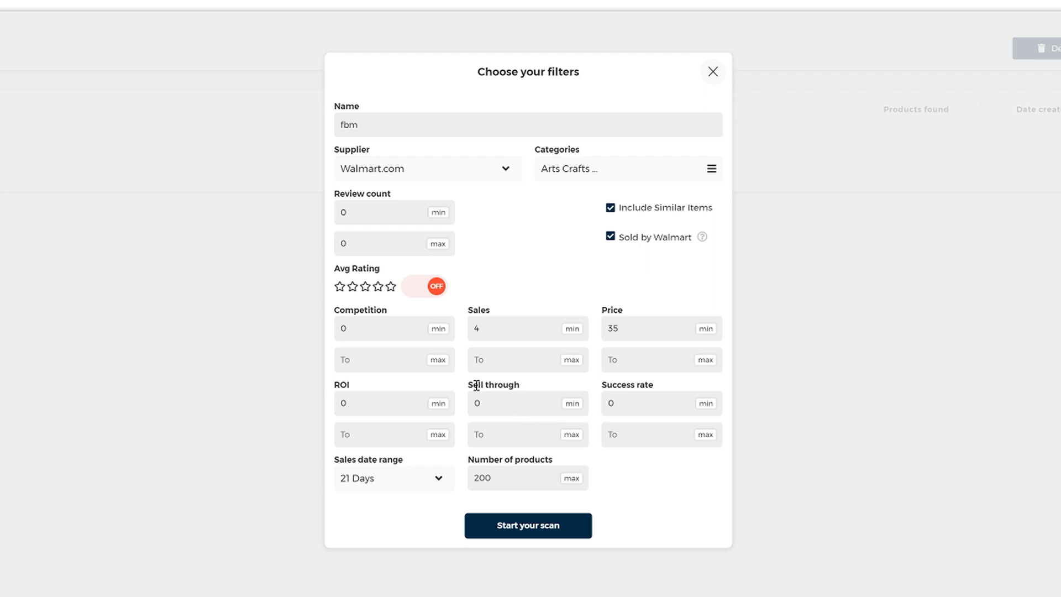
Cap Number of products max at 30 and start the fbm scan
double_click(626, 384)
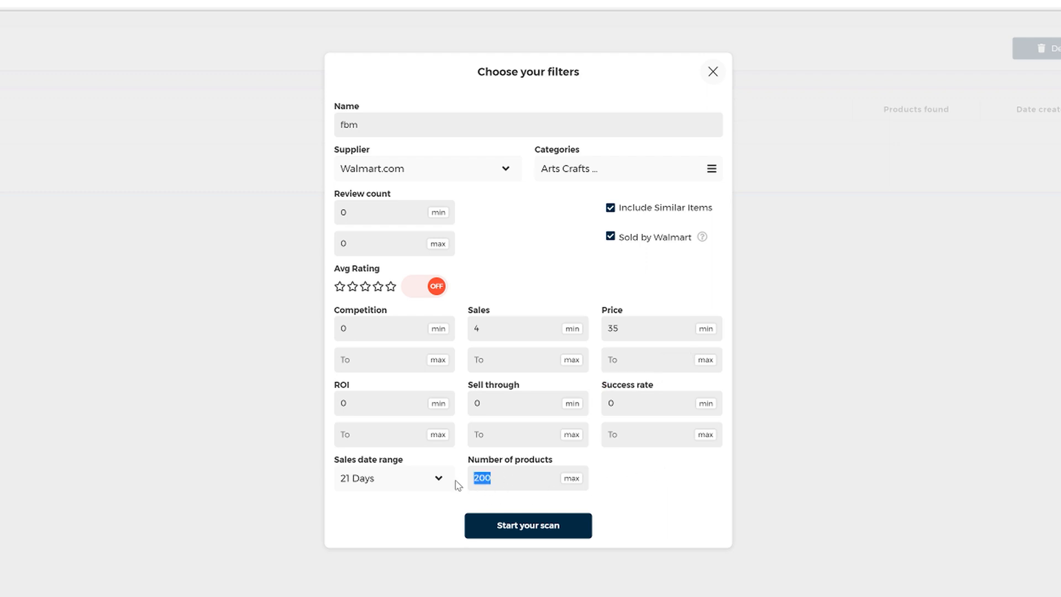
text(2)
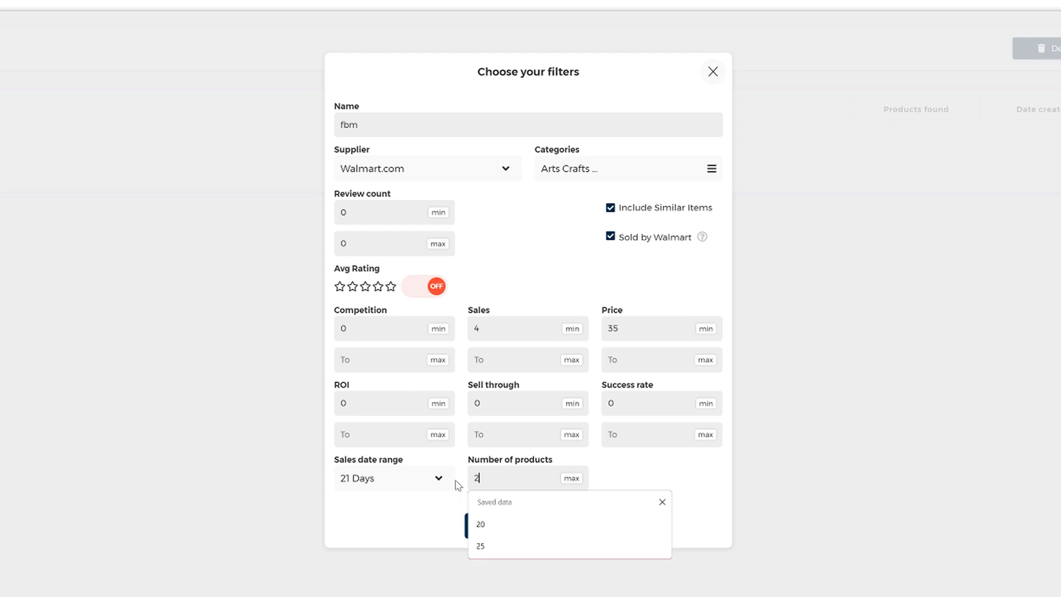
text(0)
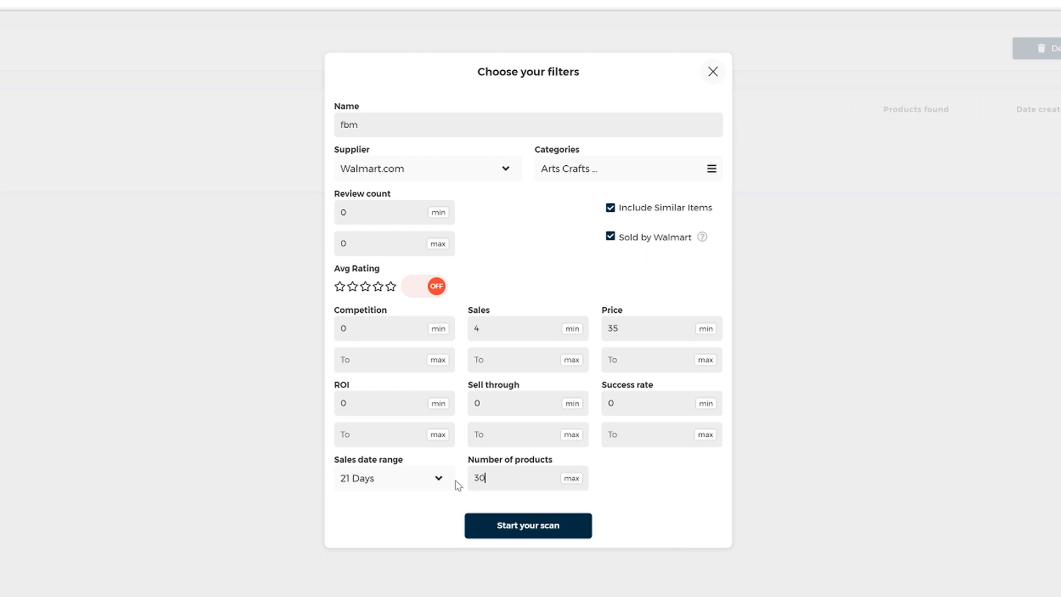
mouse_move(624, 487)
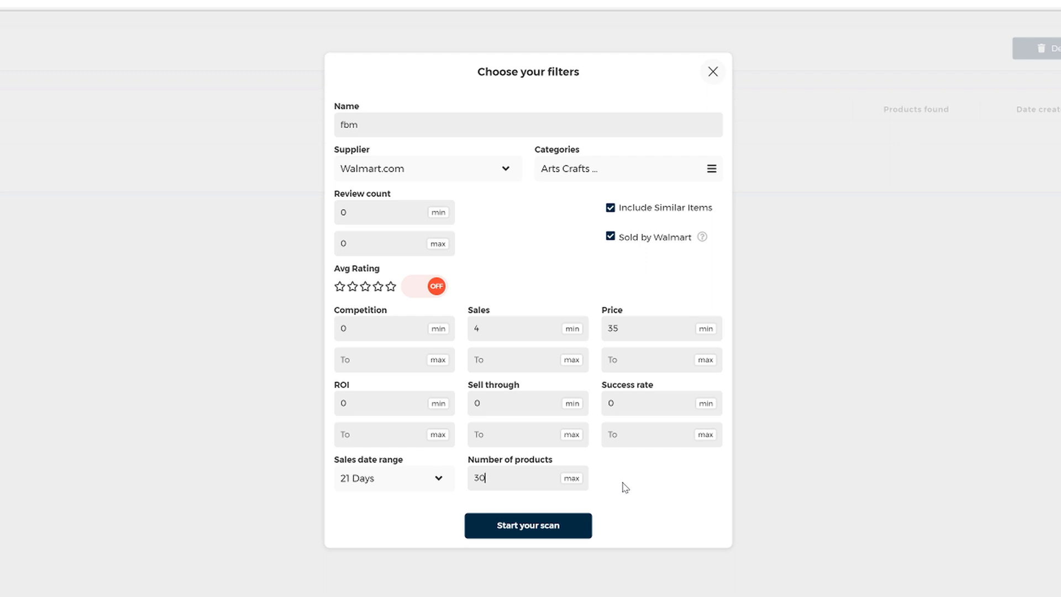
mouse_move(569, 535)
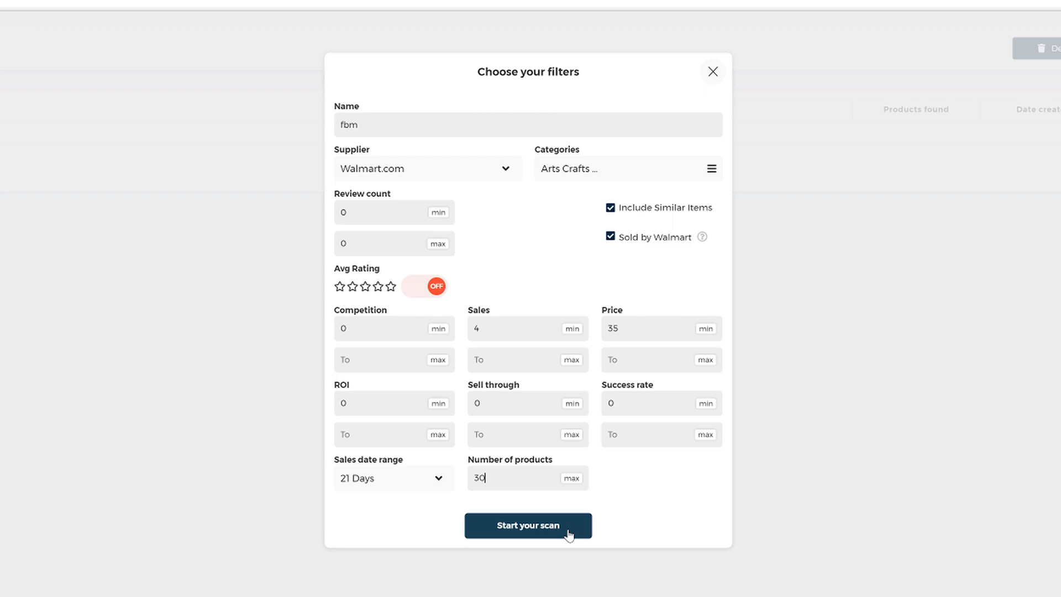
click(527, 525)
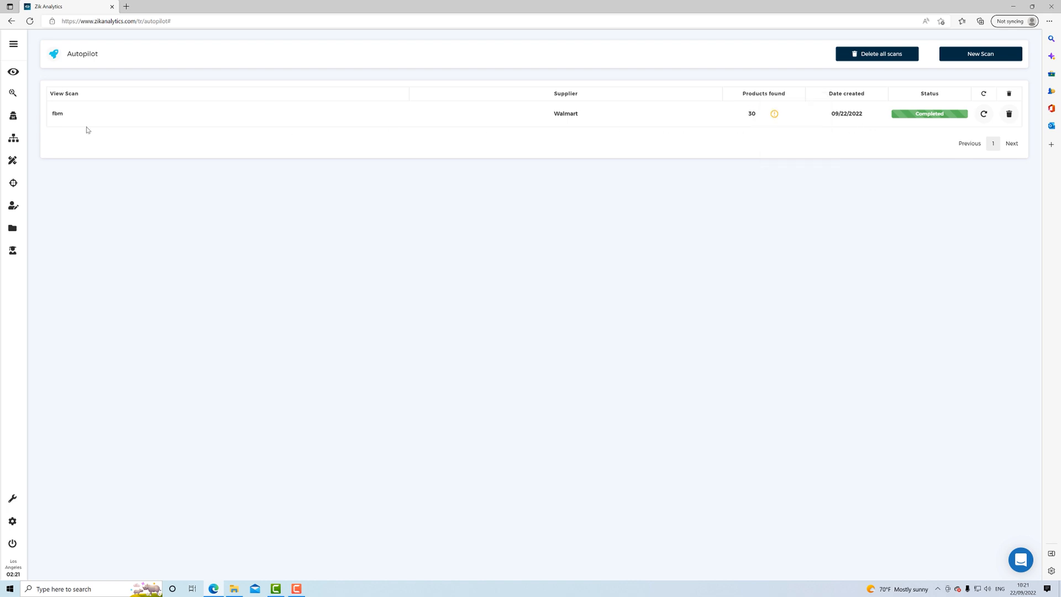
Open the completed fbm scan's results, browse them, and select all rows
click(58, 113)
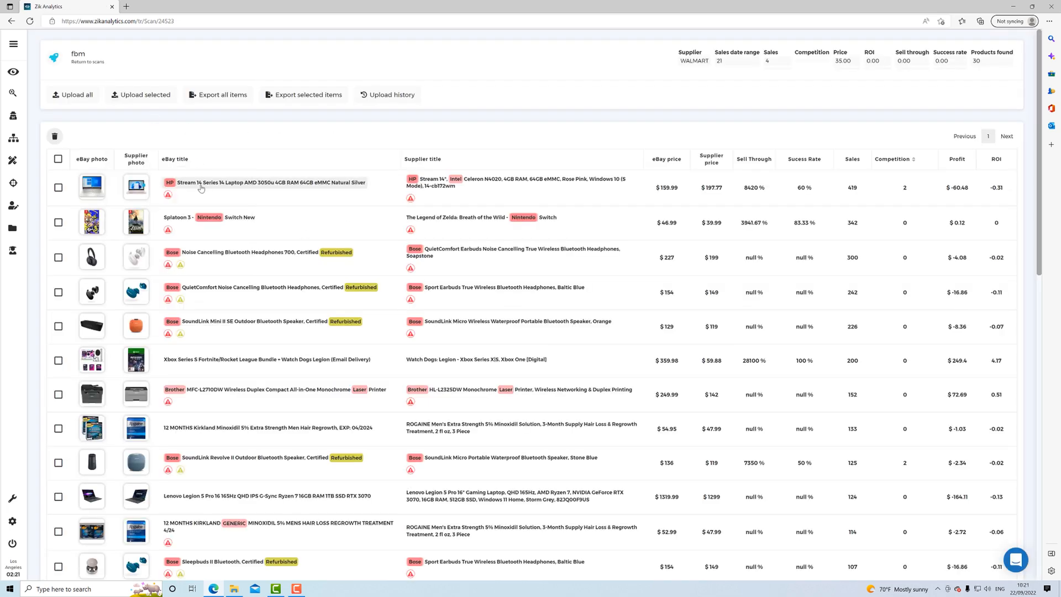
mouse_move(576, 178)
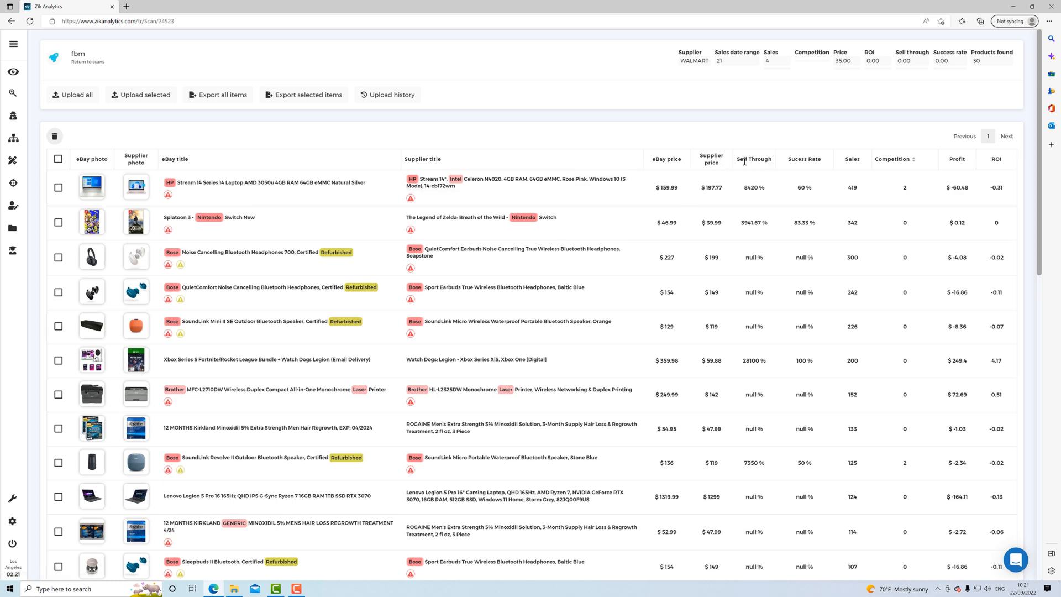
mouse_move(913, 176)
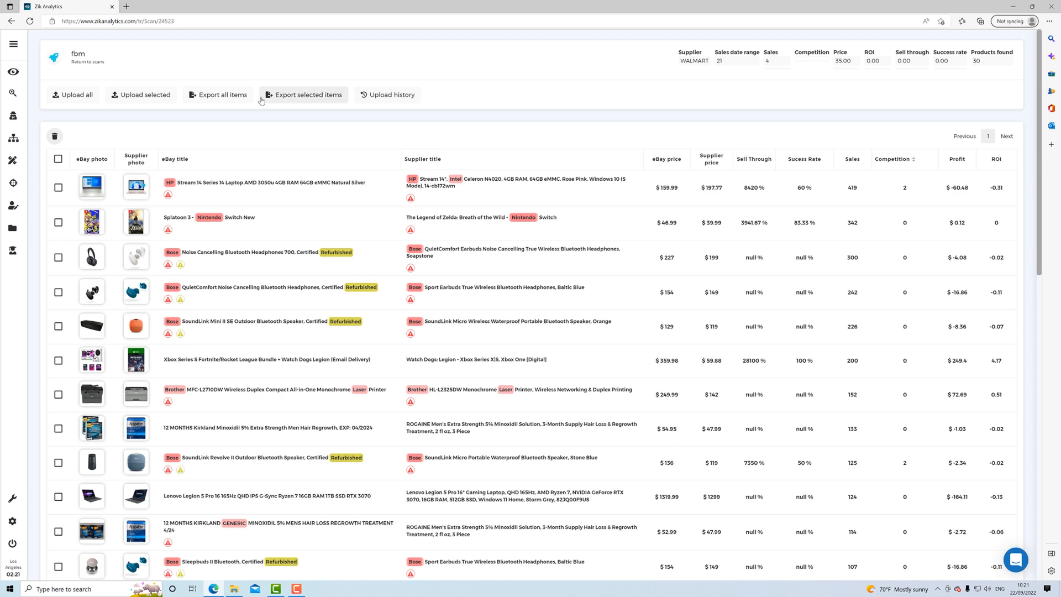
mouse_move(239, 175)
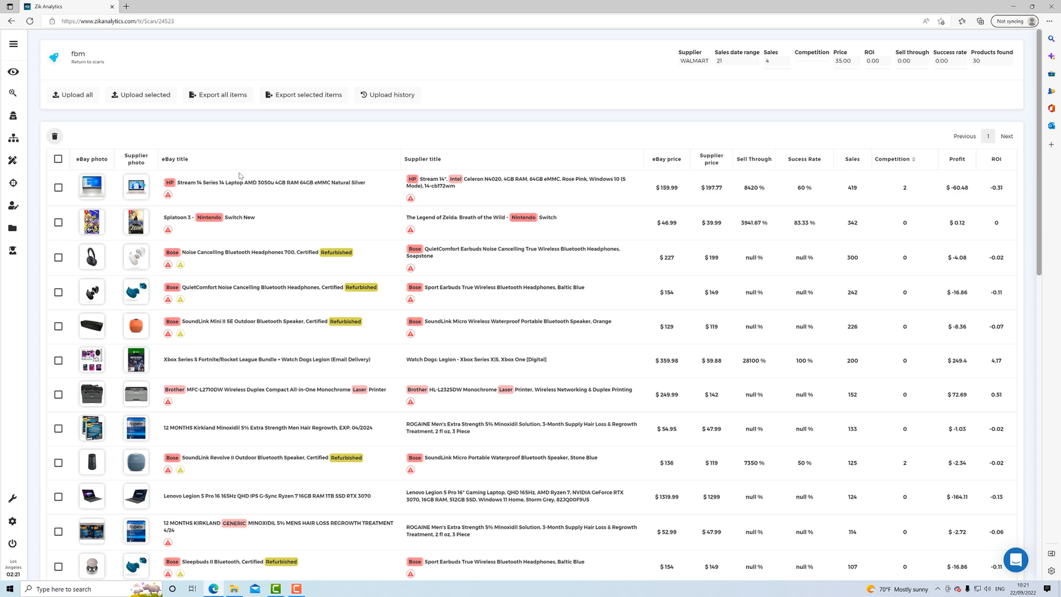
scroll(down, 3)
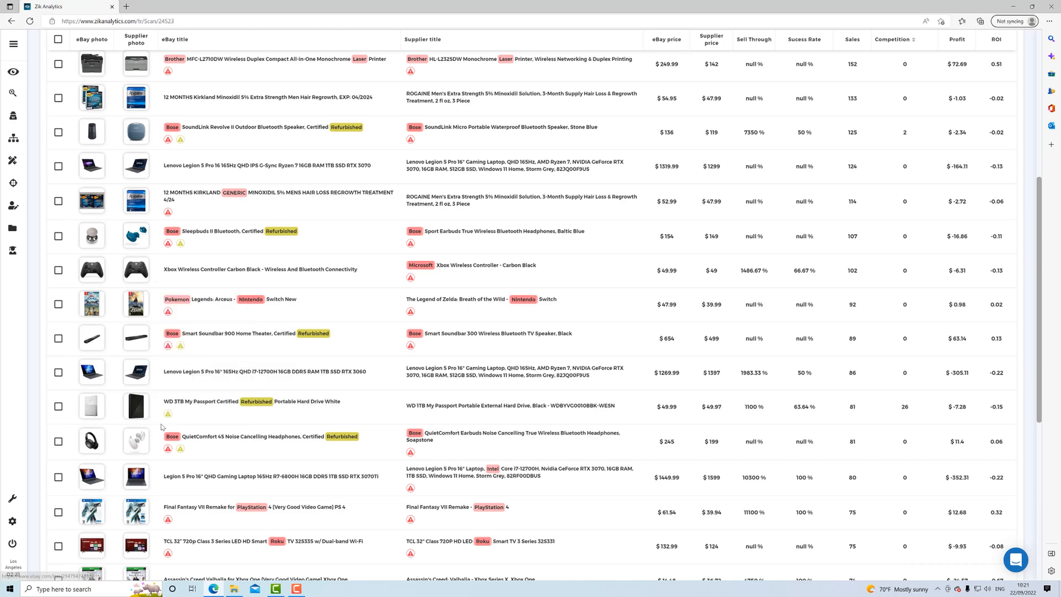
scroll(up, 3)
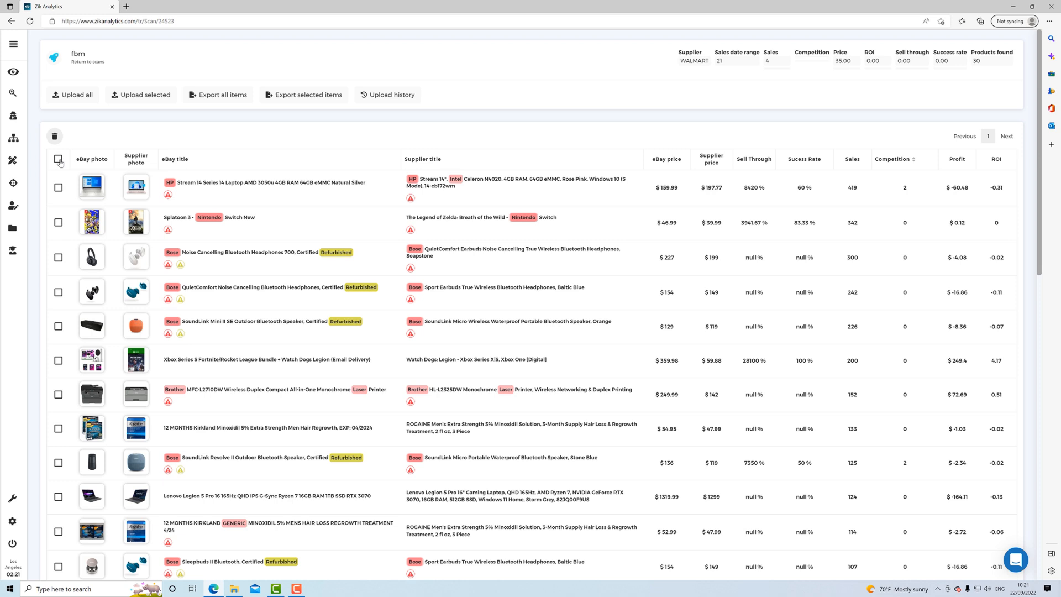
click(58, 160)
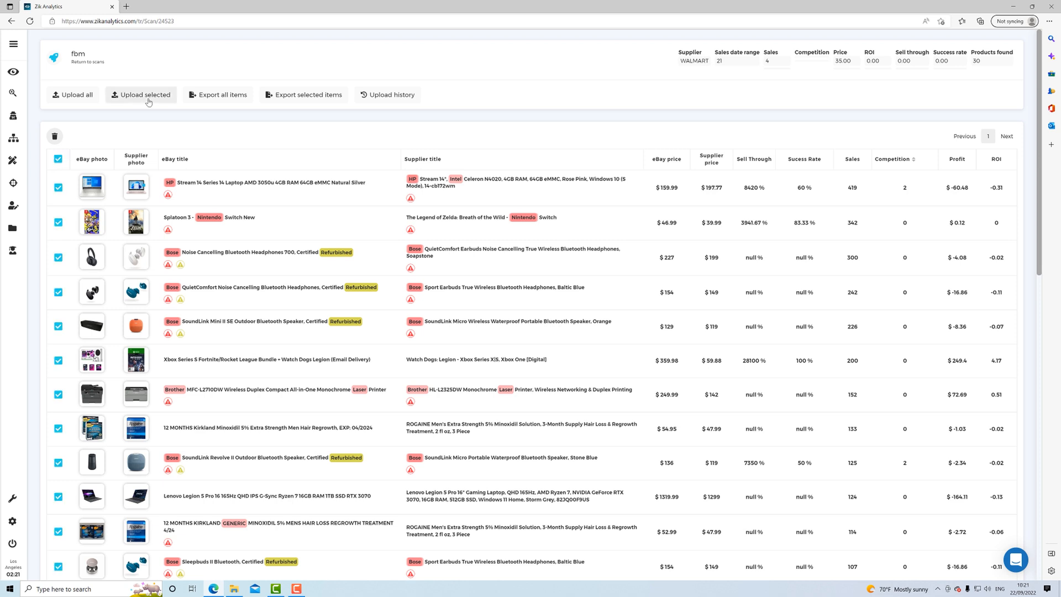
Clear all product ticks, dismiss the upload dialog, and tick one product
click(141, 94)
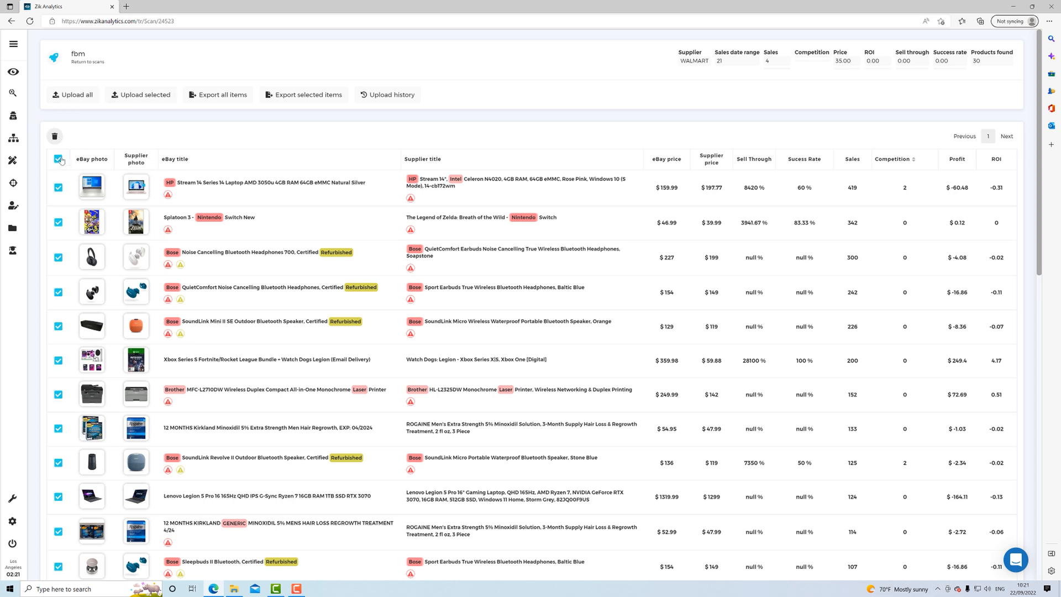
click(72, 94)
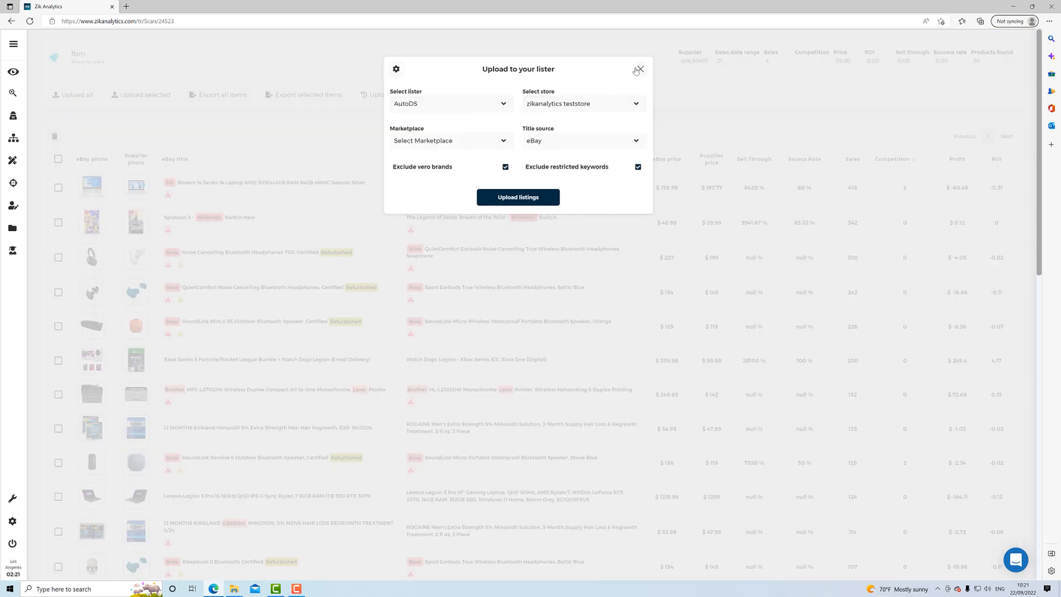
click(636, 69)
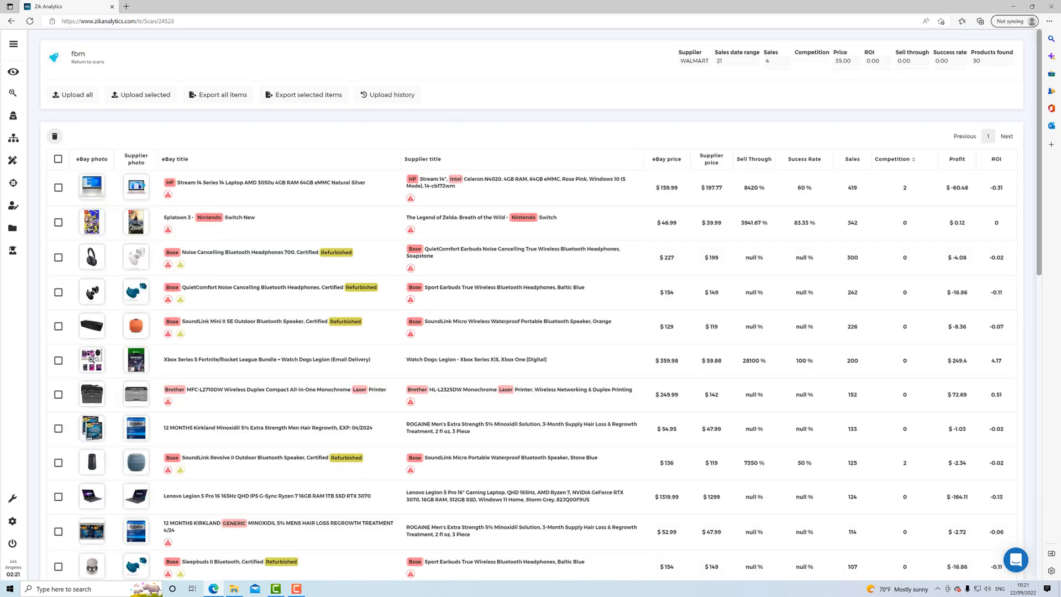
click(58, 359)
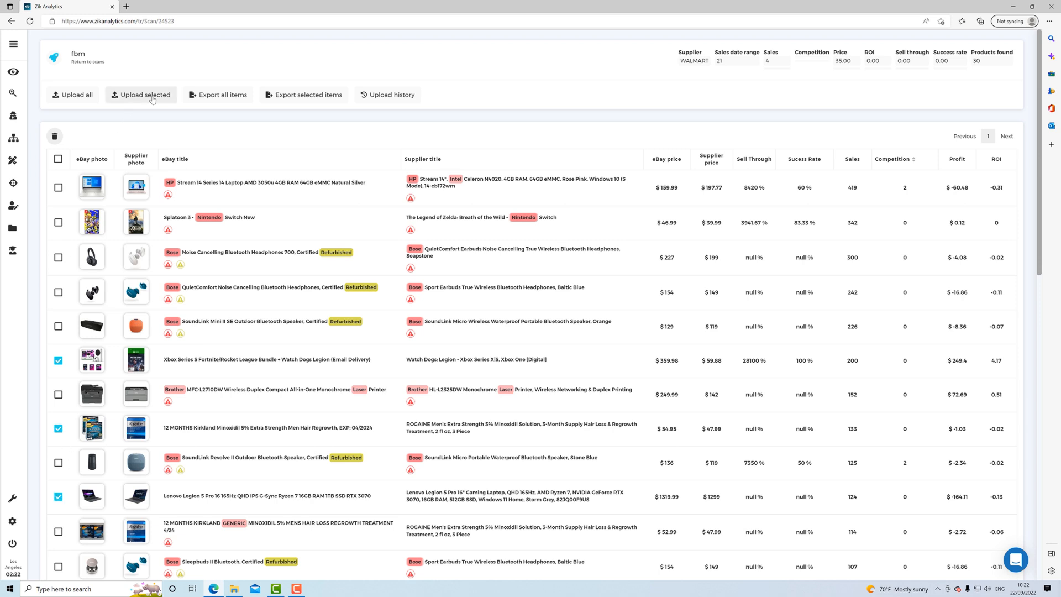
Review upload settings, toggling vero brand and restricted keyword exclusions, then close without uploading
click(143, 94)
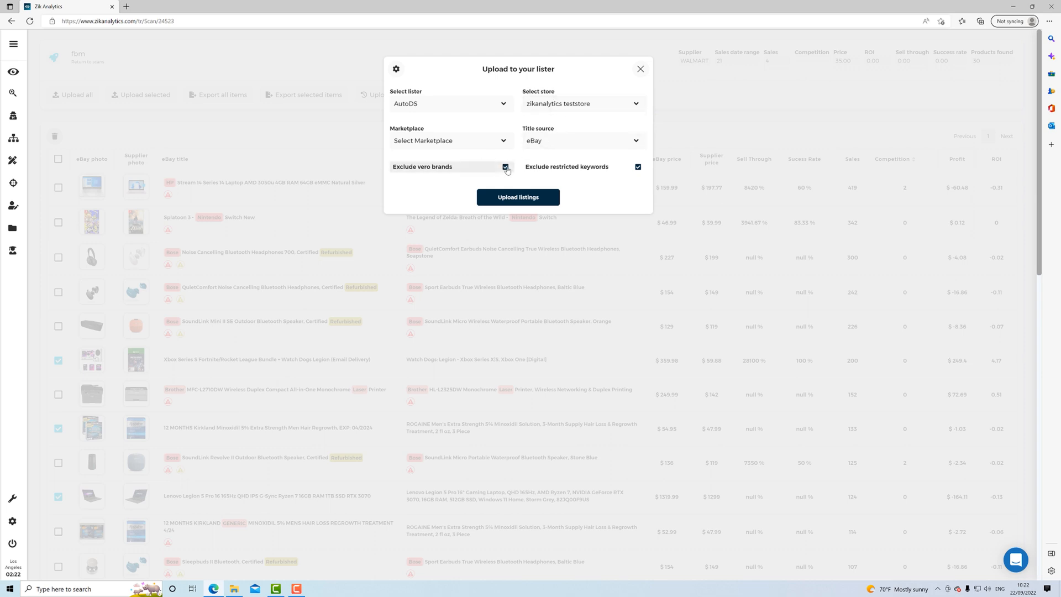
click(505, 166)
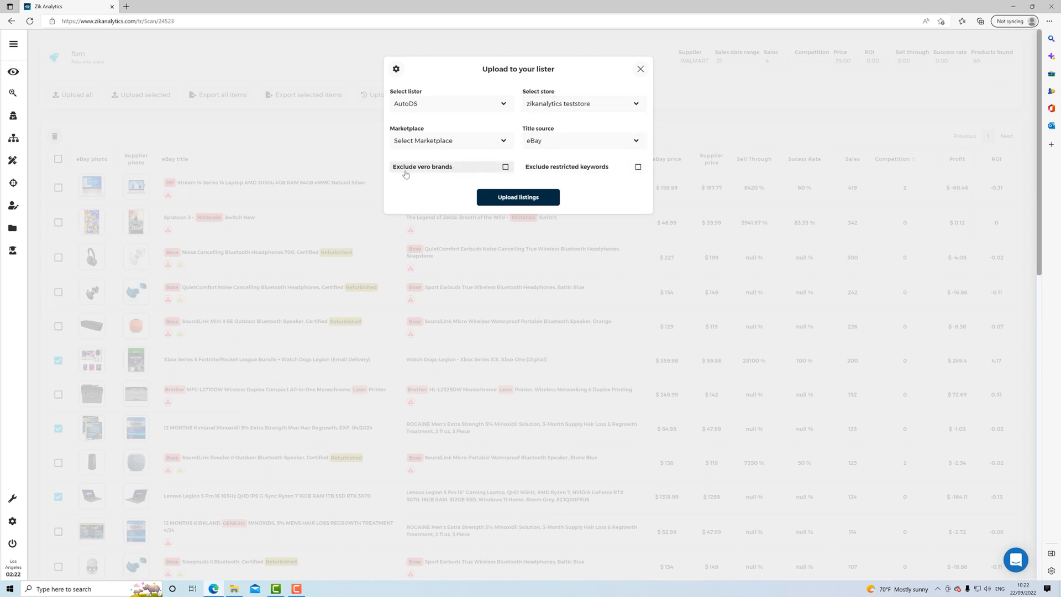
click(505, 167)
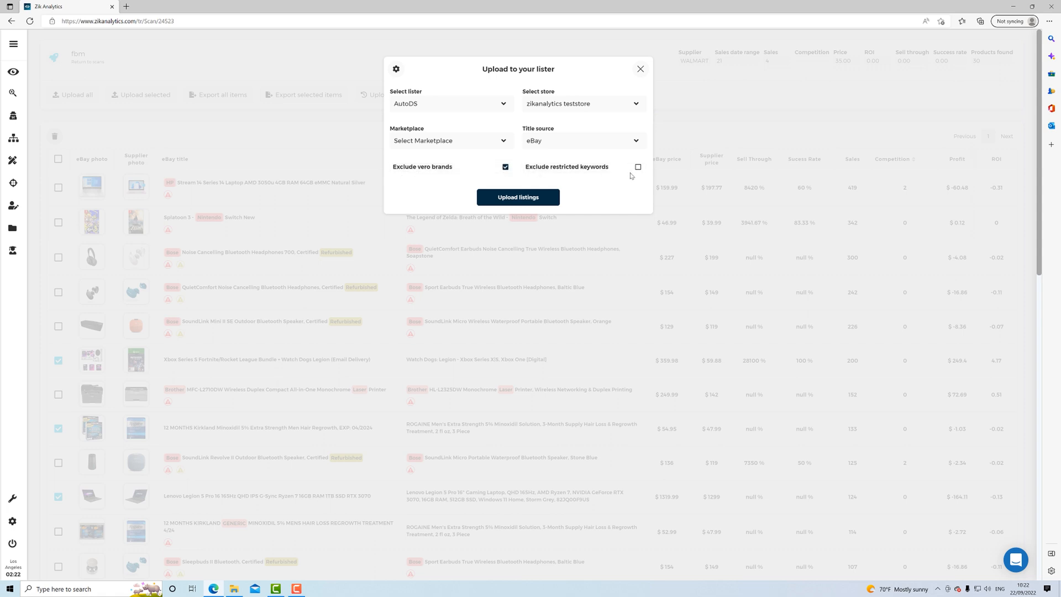
click(636, 166)
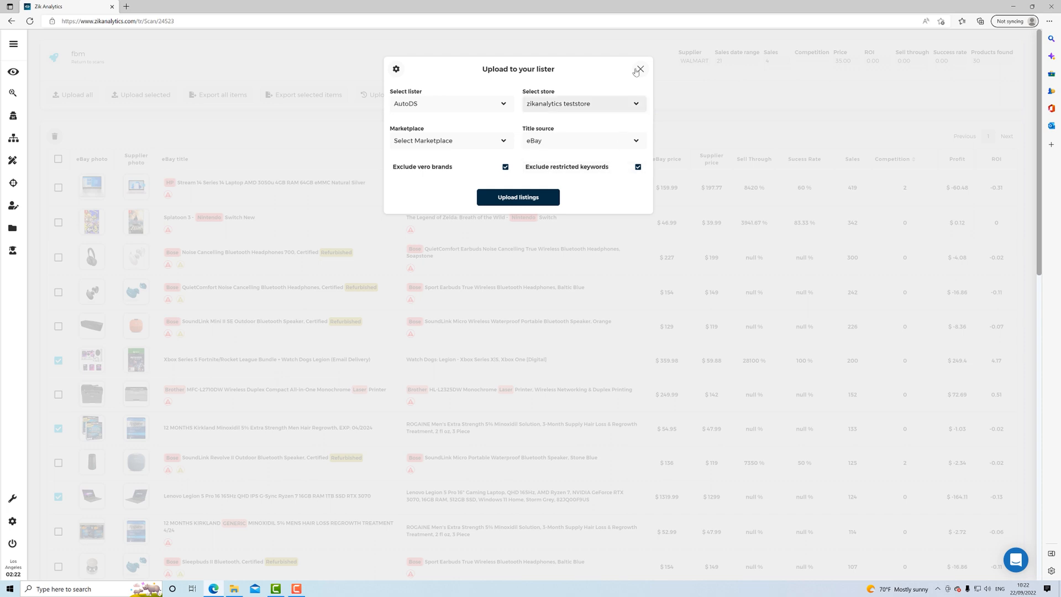
click(636, 69)
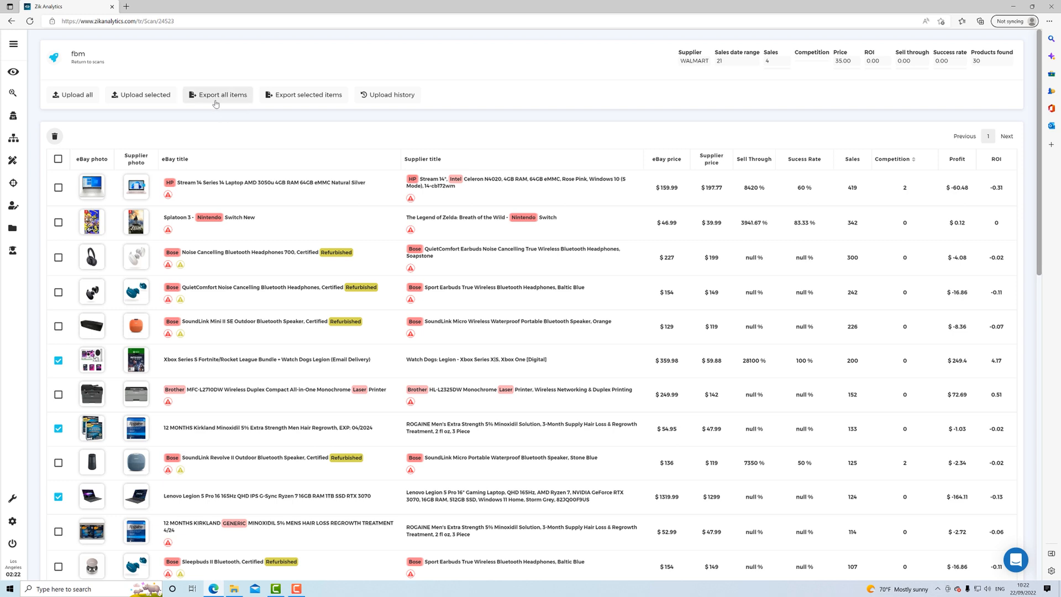
click(221, 94)
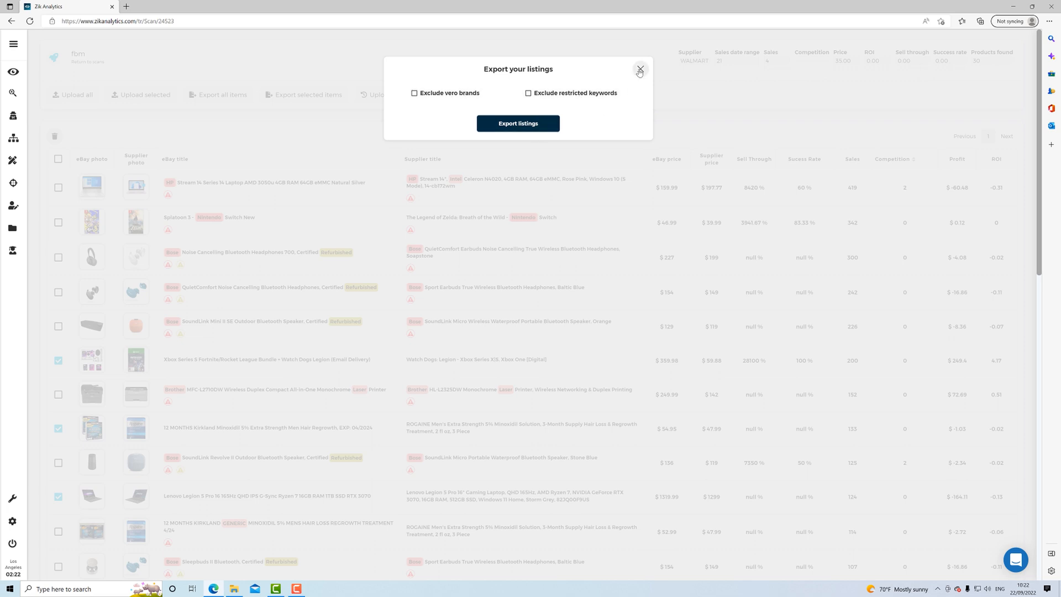
click(639, 71)
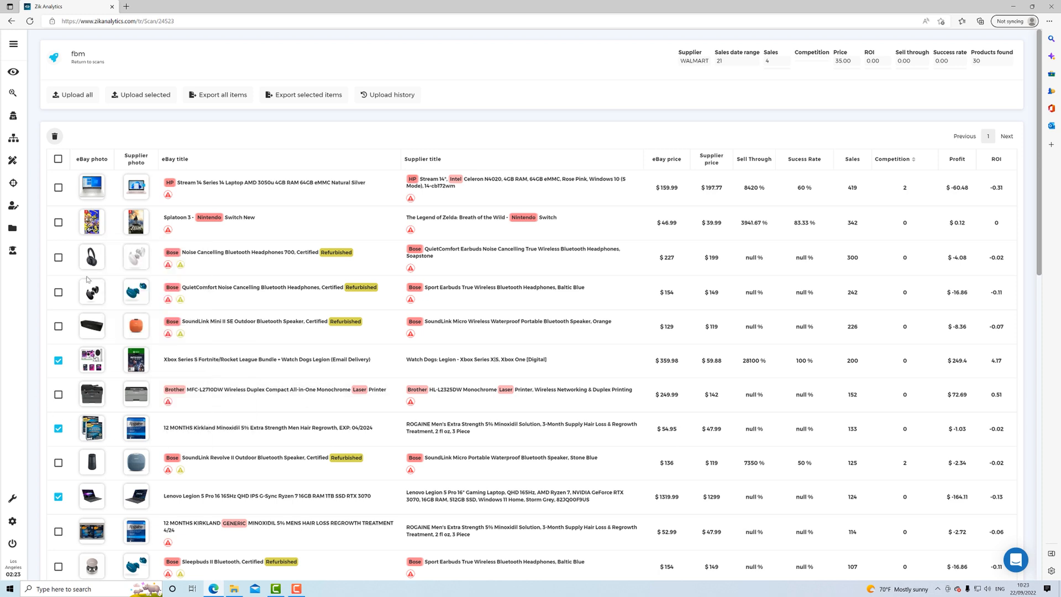
mouse_move(217, 49)
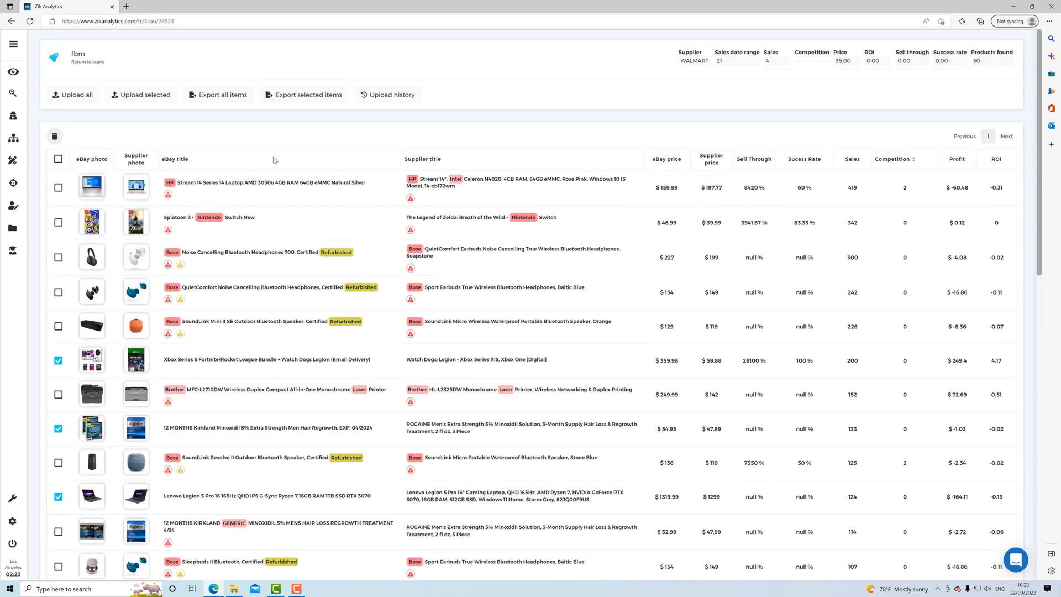
mouse_move(313, 384)
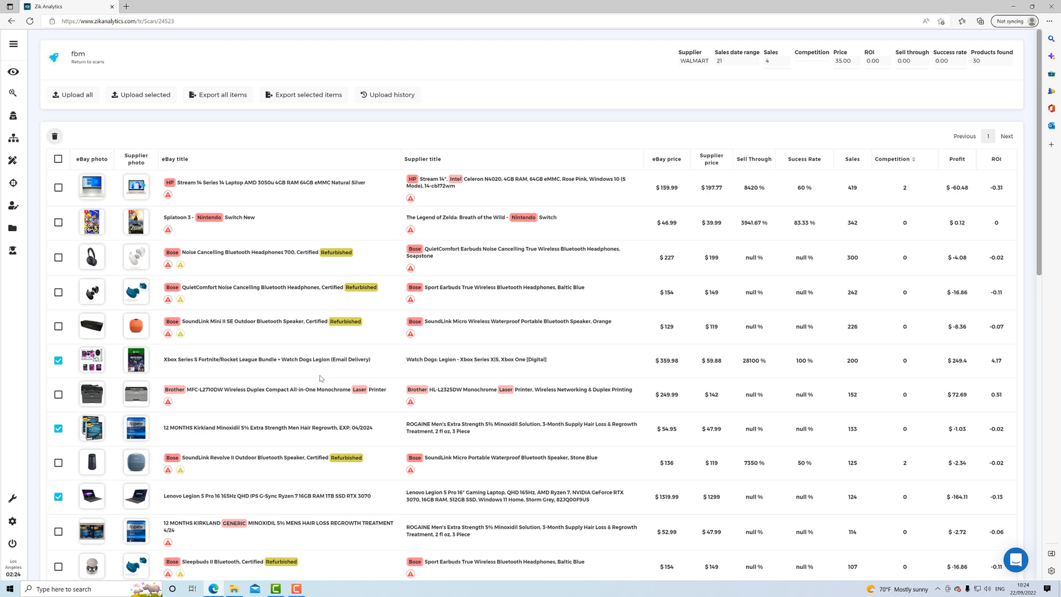
scroll(down, 3)
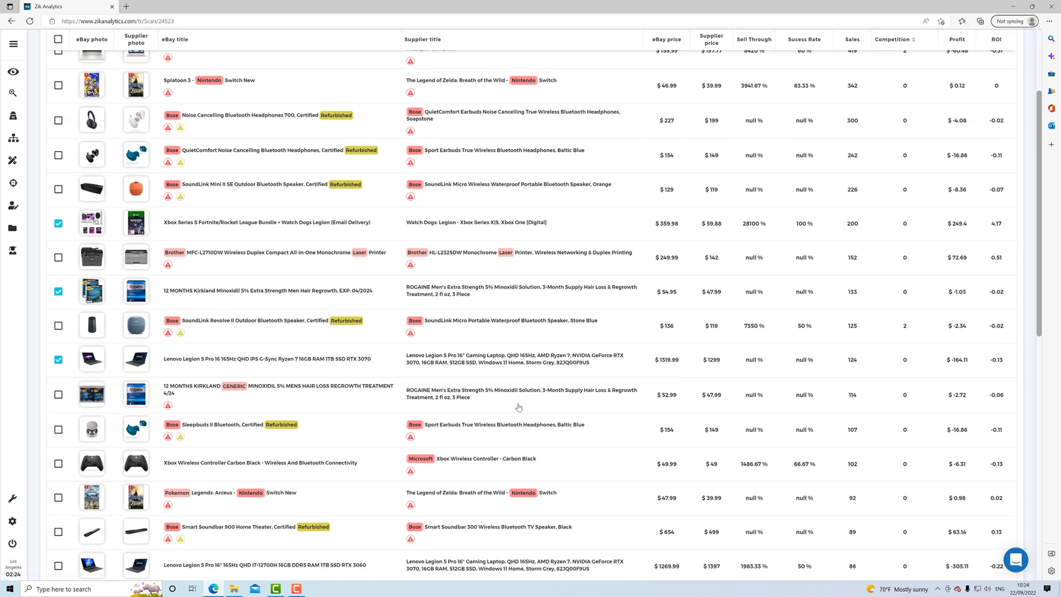
scroll(down, 3)
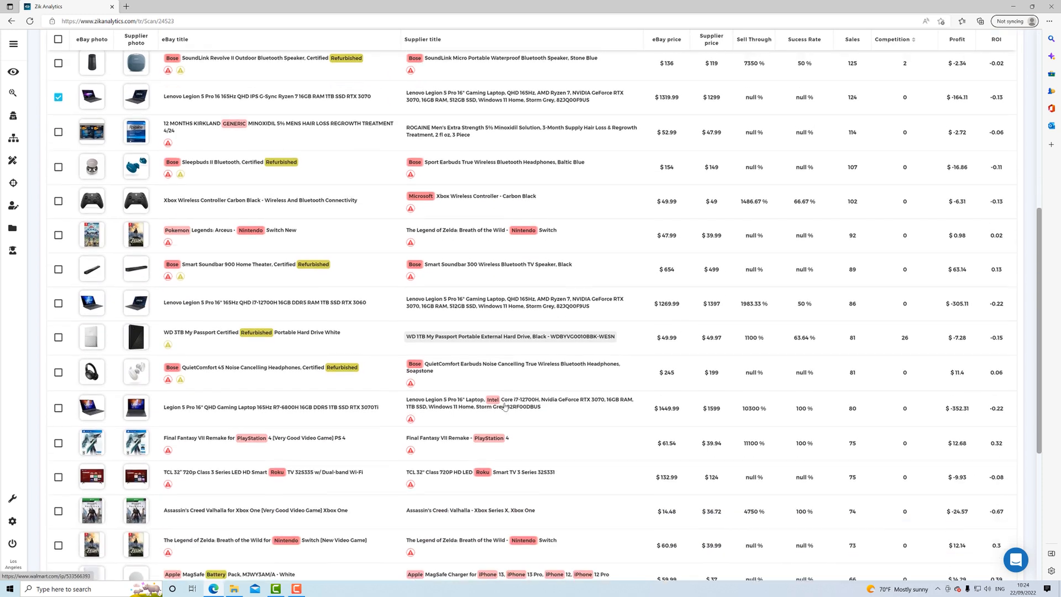